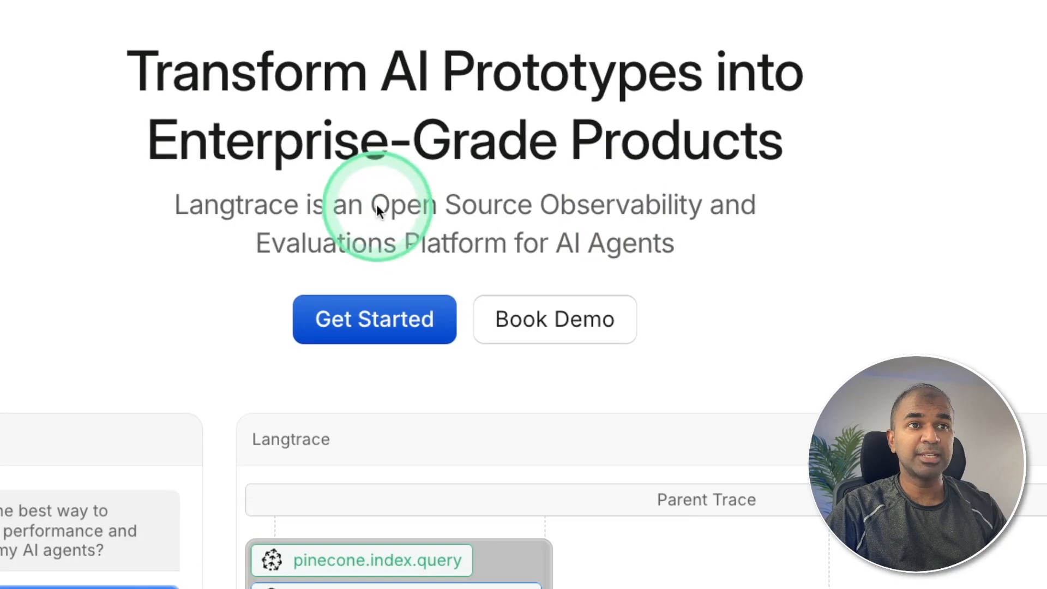
# Inspect the RunnableSequence.invoke trace's span details, then view the Metrics and Datasets tabs.
pyautogui.click(374, 318)
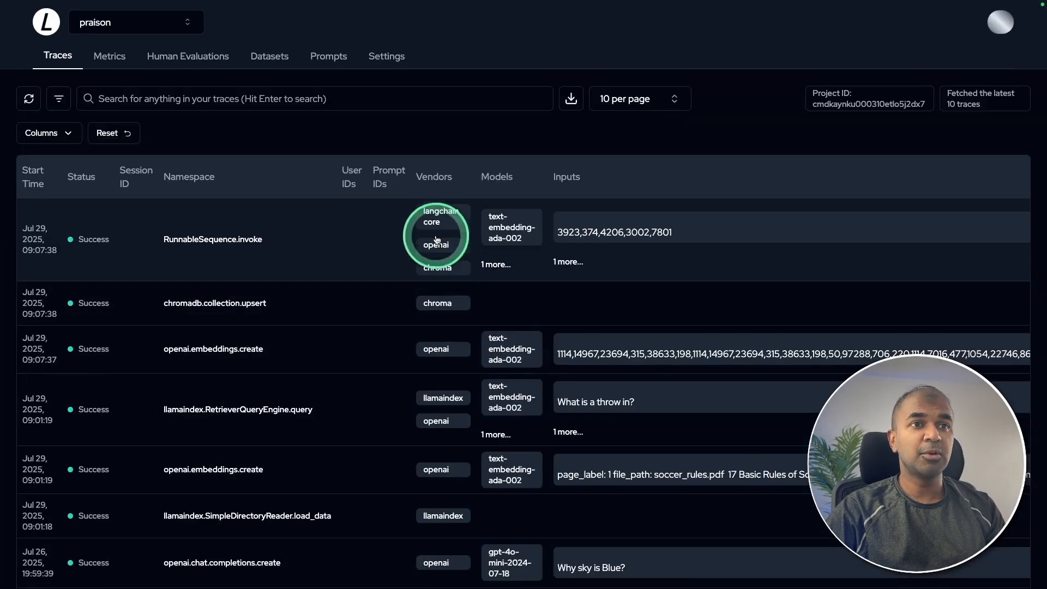
pyautogui.click(212, 238)
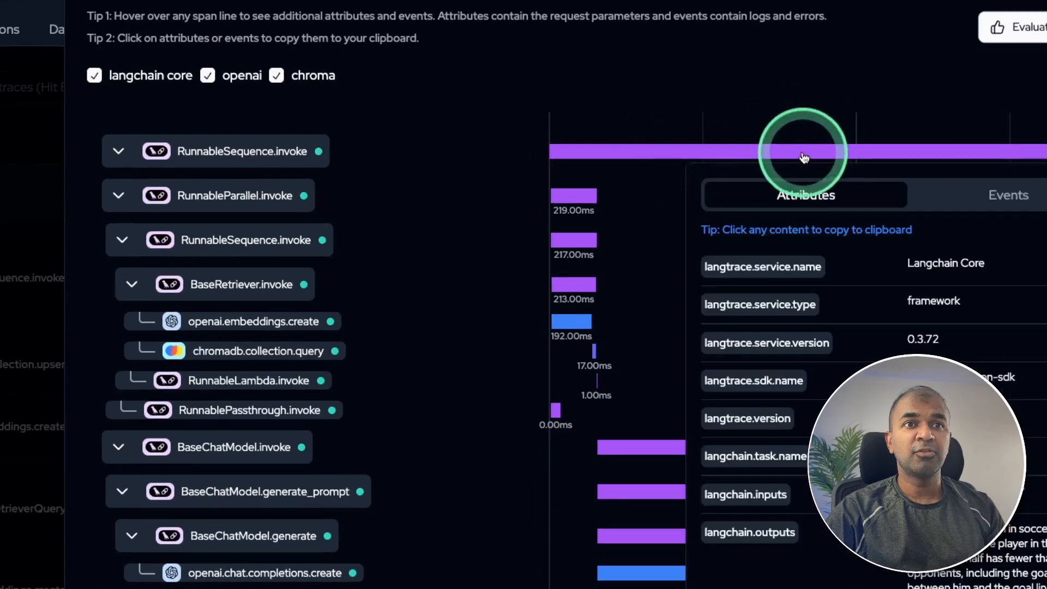
pyautogui.moveTo(744, 160)
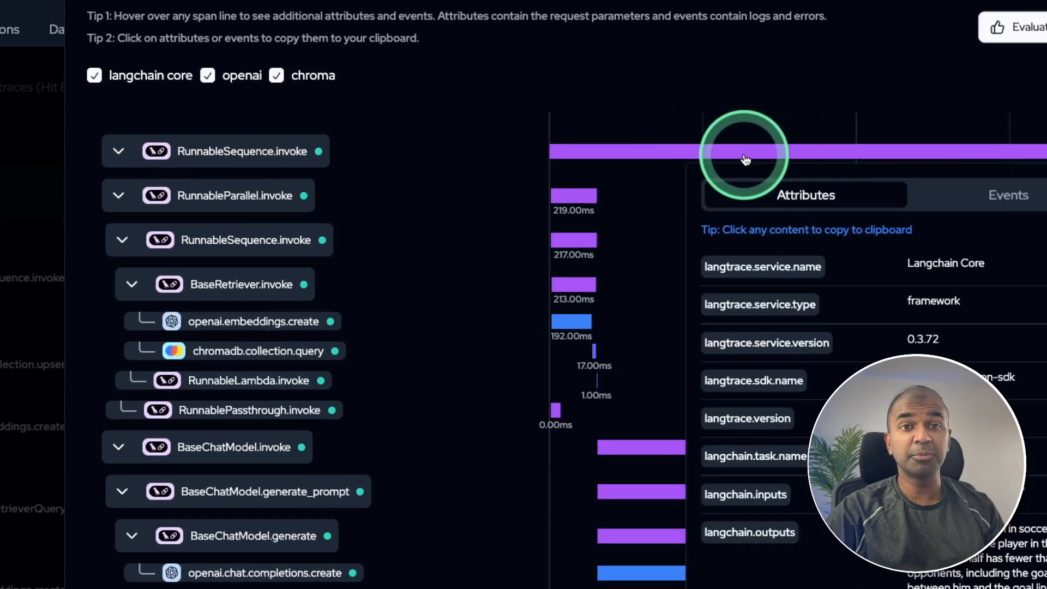
pyautogui.click(109, 56)
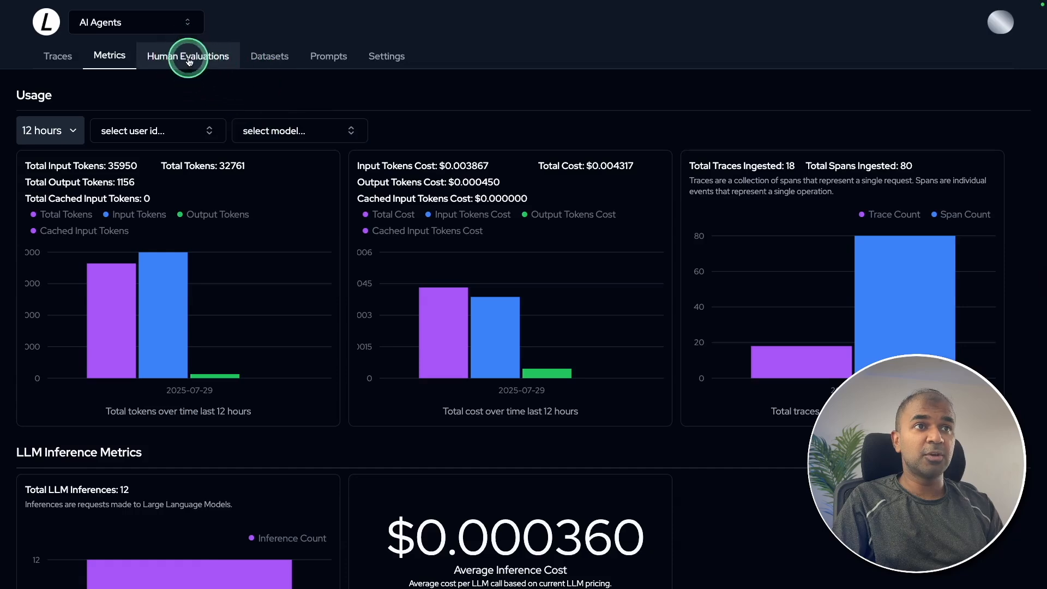
pyautogui.click(269, 56)
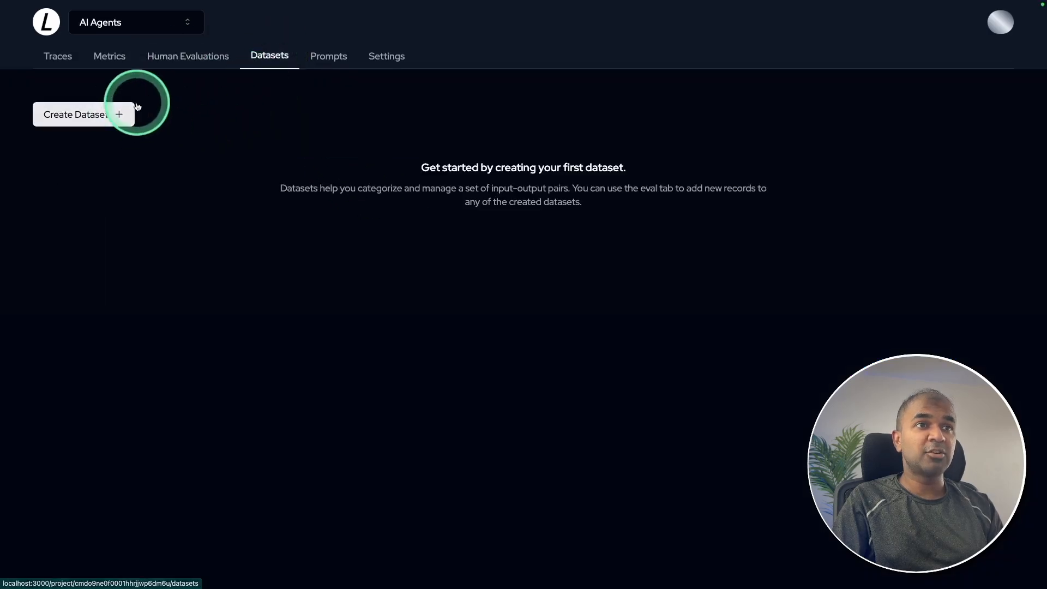
pyautogui.click(328, 56)
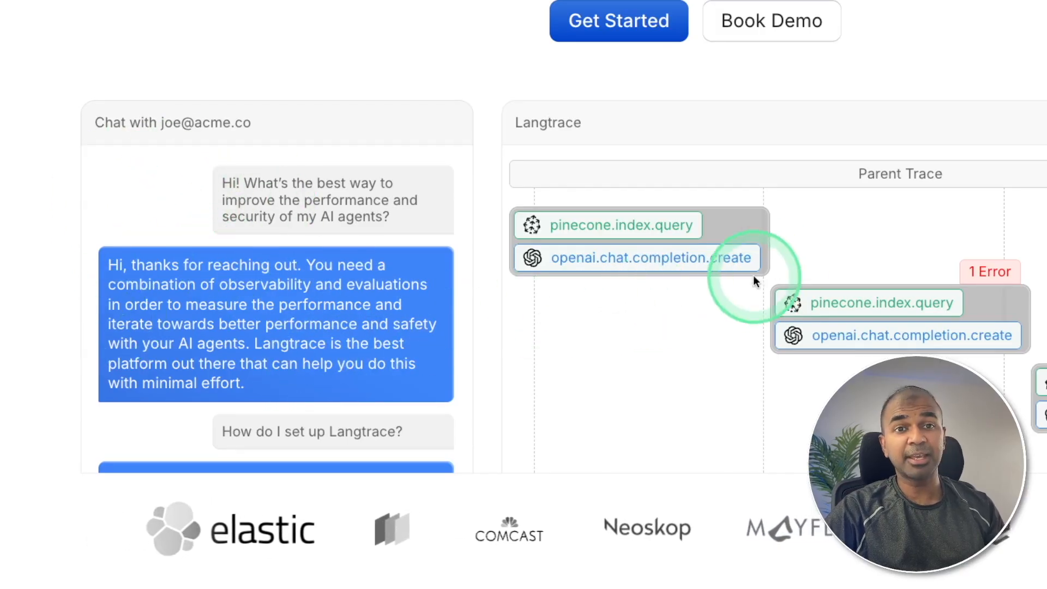
# Scroll the homepage to the integrations grid and open the AutoGen integration.
pyautogui.scroll(3)
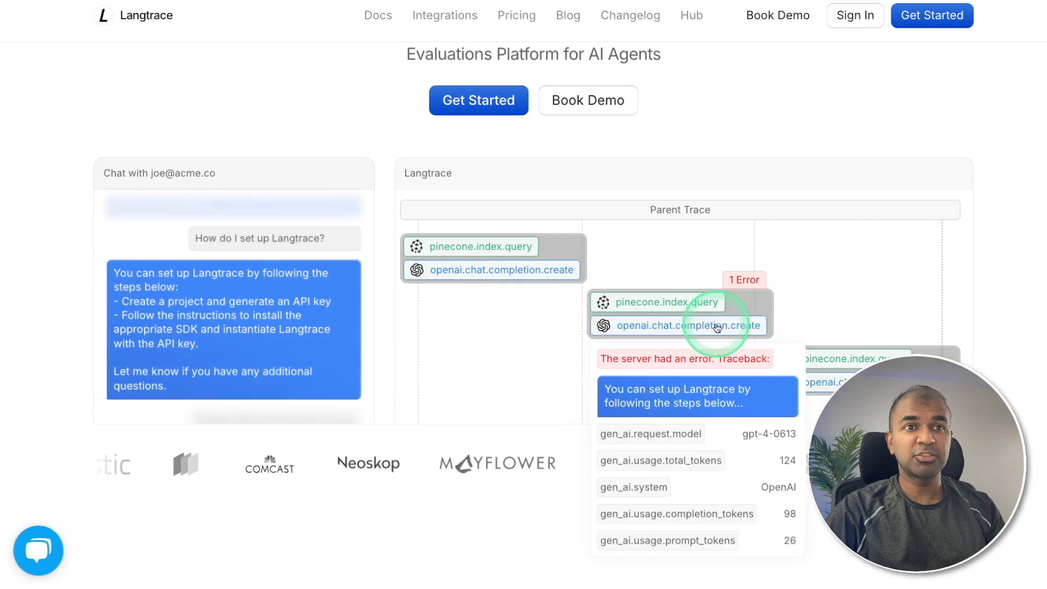
pyautogui.scroll(-3)
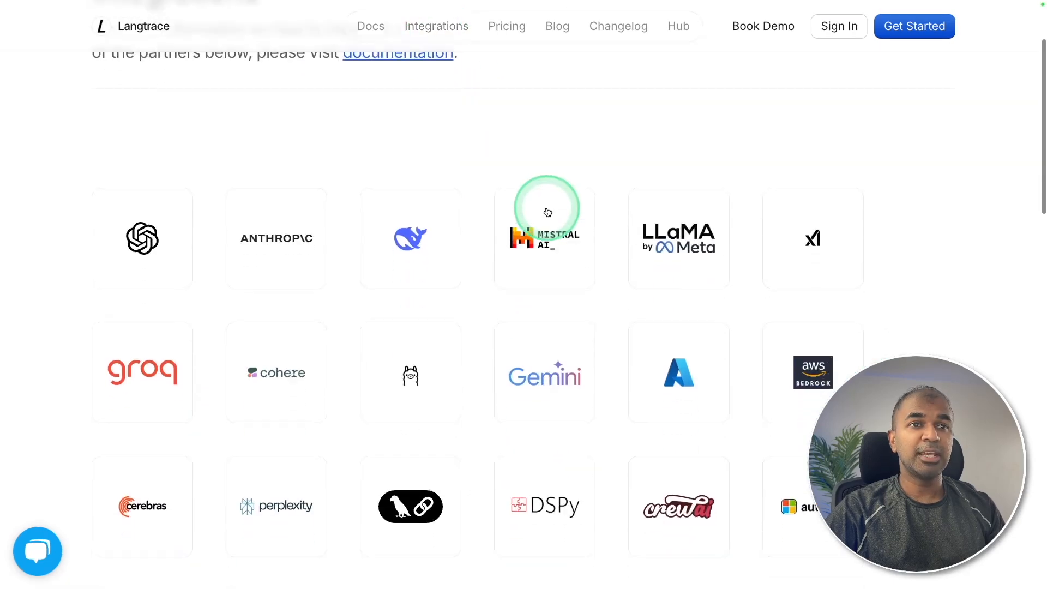
pyautogui.scroll(-3)
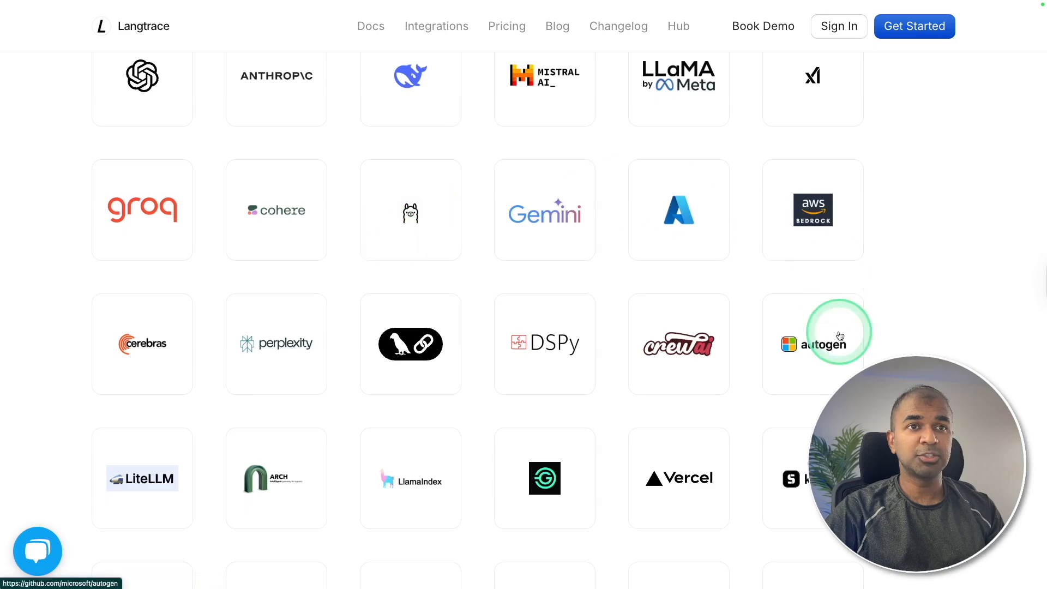
pyautogui.click(826, 344)
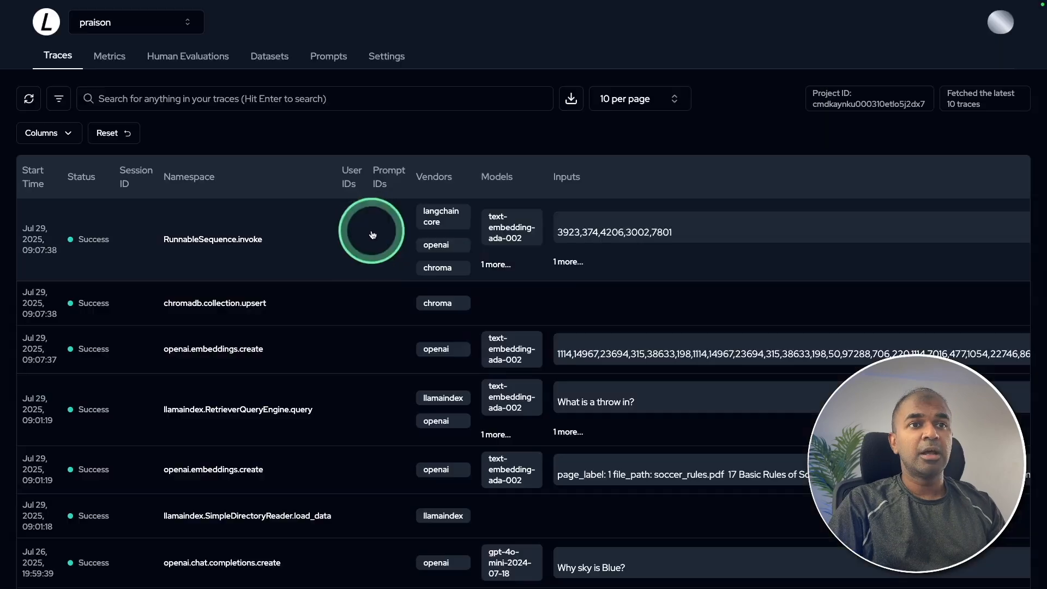
pyautogui.scroll(-3)
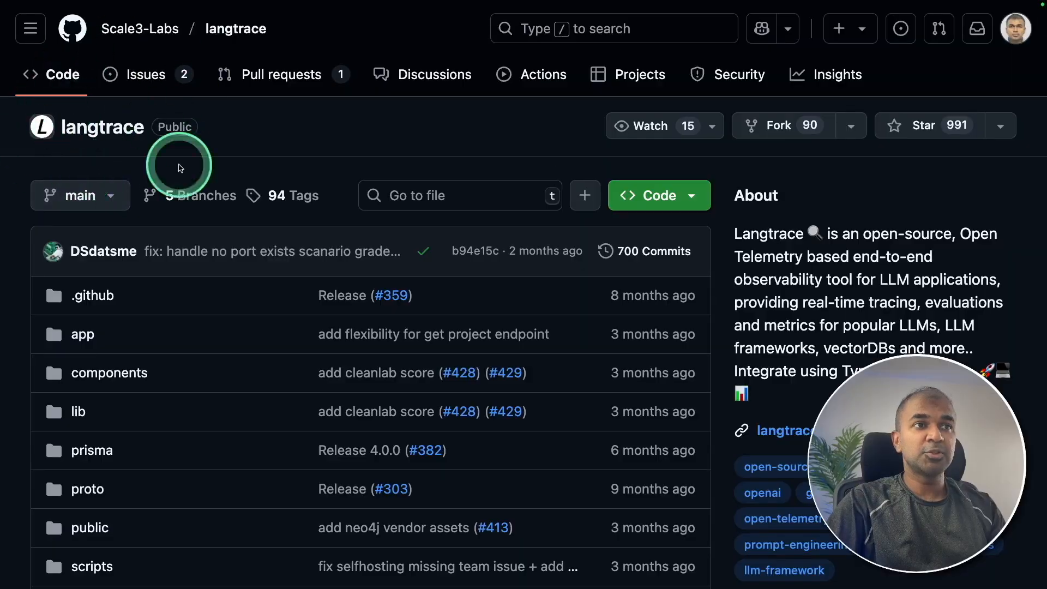
# Scroll through the langtrace repository README, its tracing screenshot and features list.
pyautogui.scroll(-3)
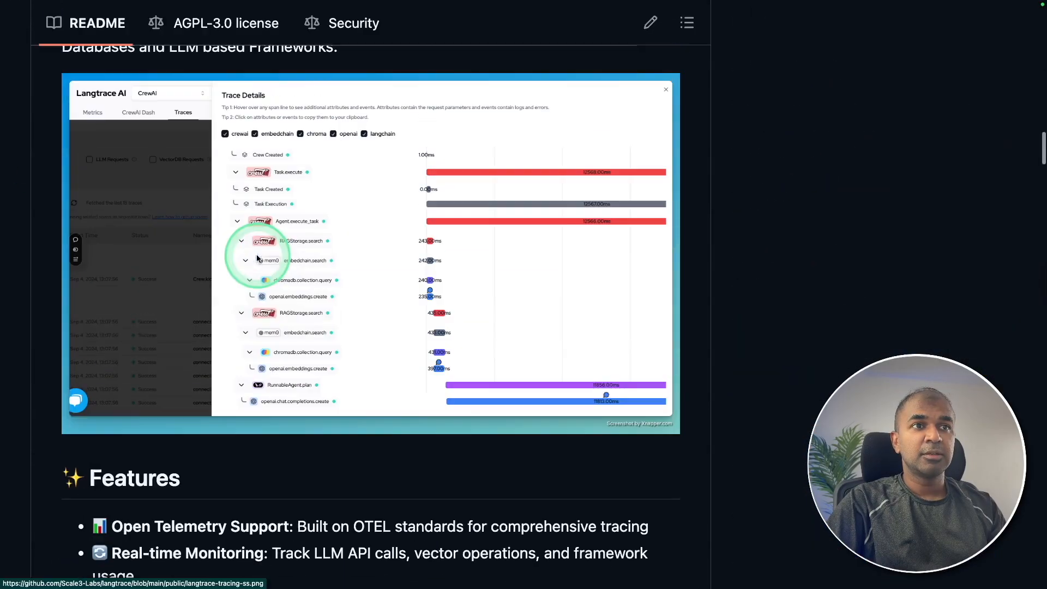
pyautogui.scroll(-3)
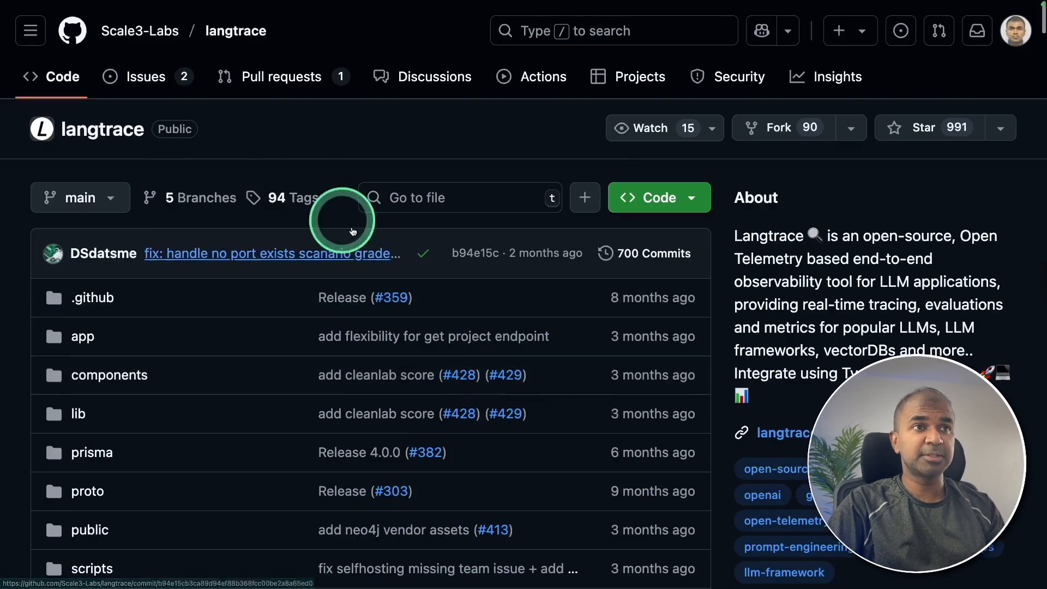
pyautogui.click(657, 197)
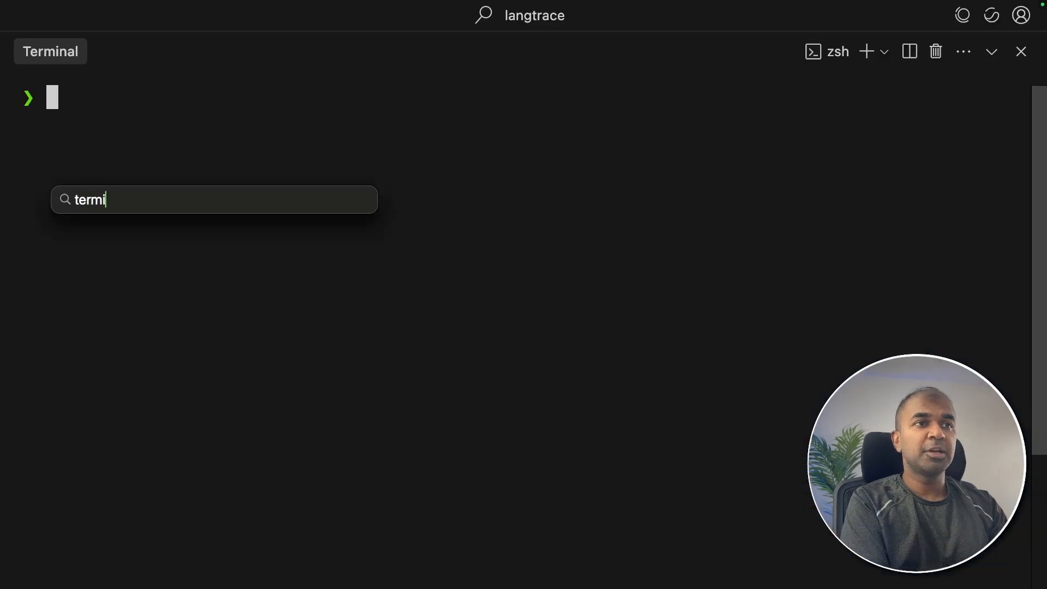
# Clone github.com/Scale3-Labs/langtrace and change into the cloned folder.
pyautogui.write('git clone https://github.com/Scale3-Labs/langtrace')
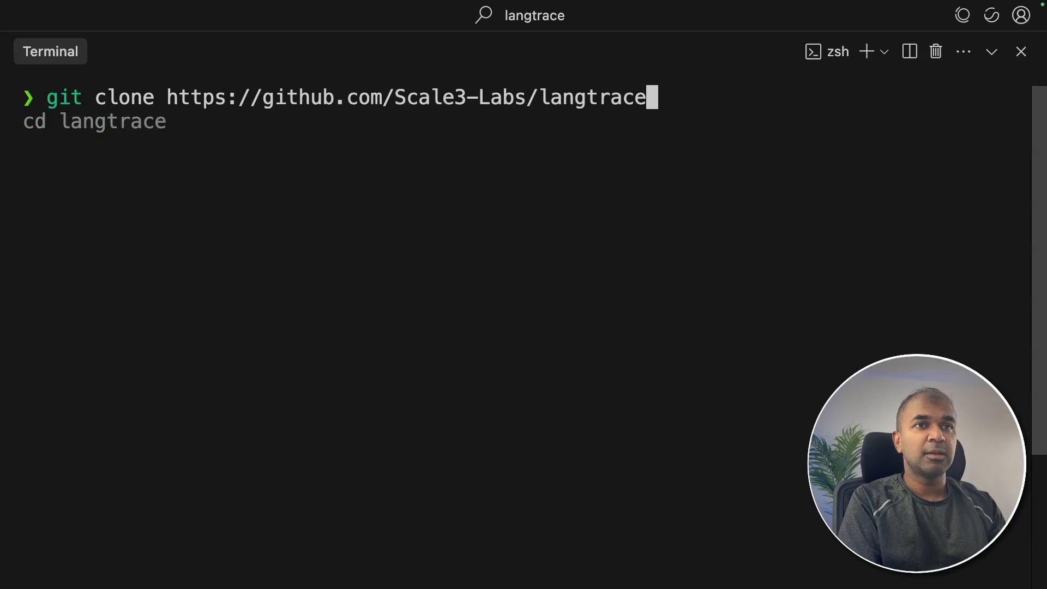
pyautogui.press('Return')
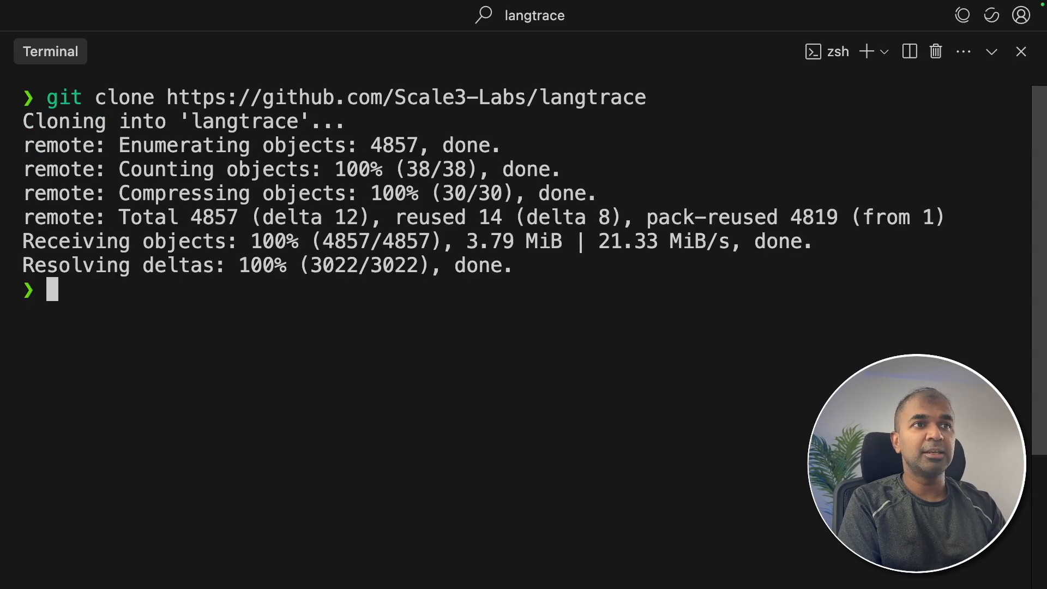
pyautogui.write('cd praisonaicompare')
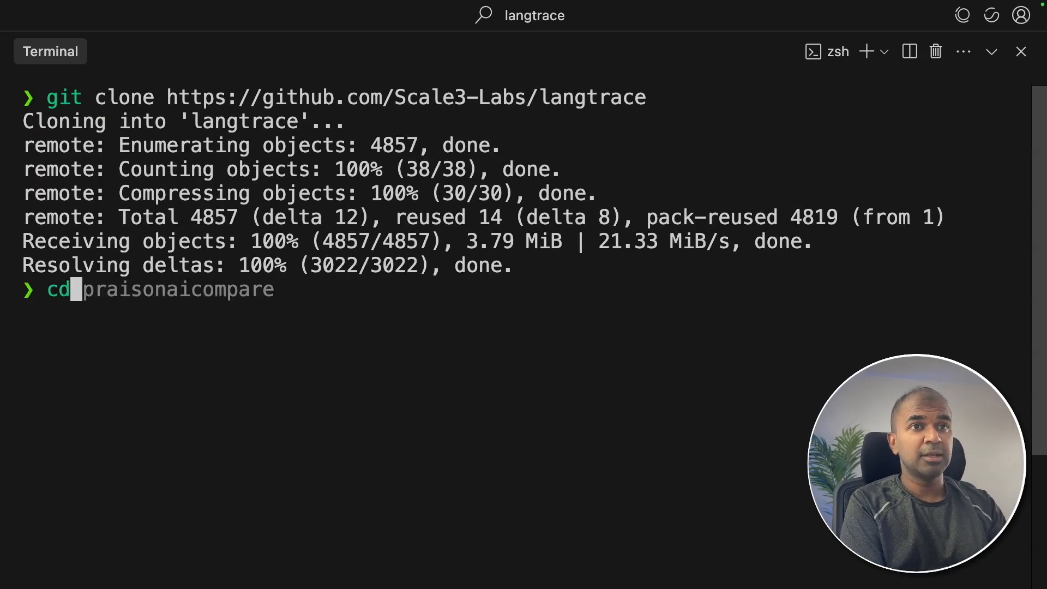
pyautogui.press('Return')
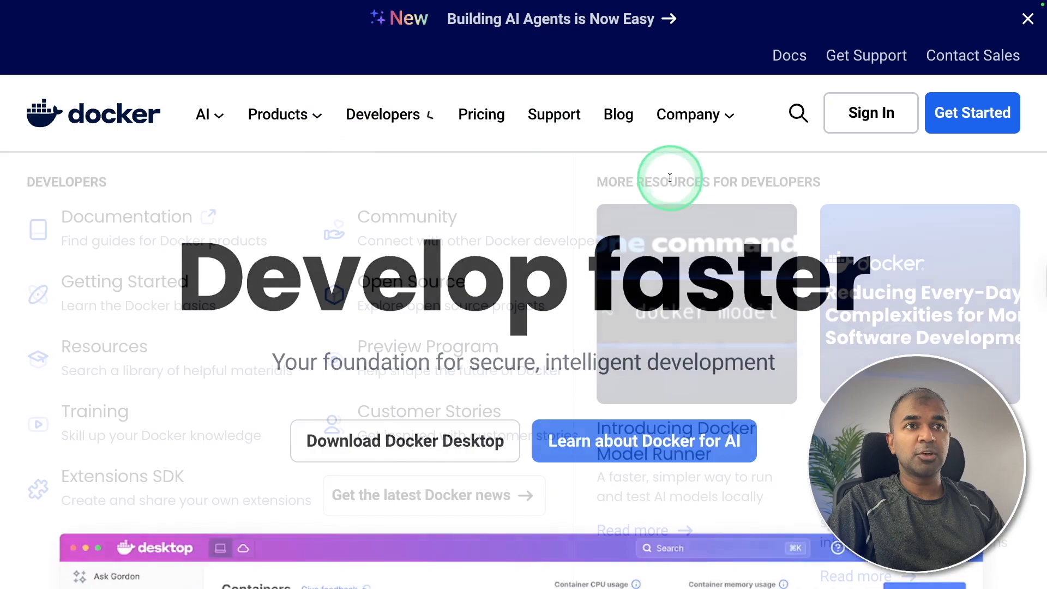
# Launch the Langtrace containers in the background with docker compose up -d.
pyautogui.click(405, 441)
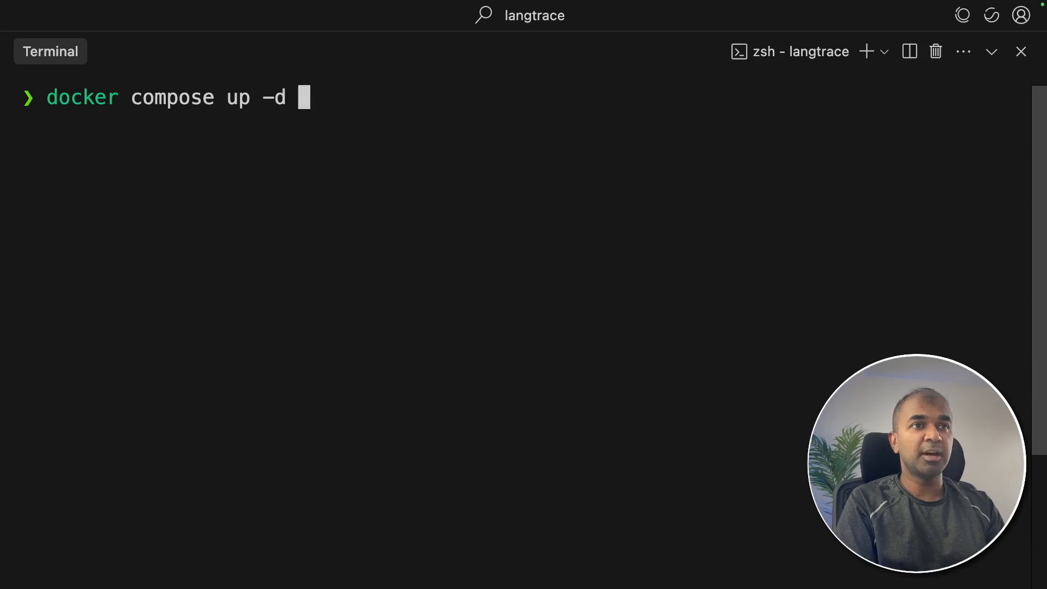
pyautogui.press('Return')
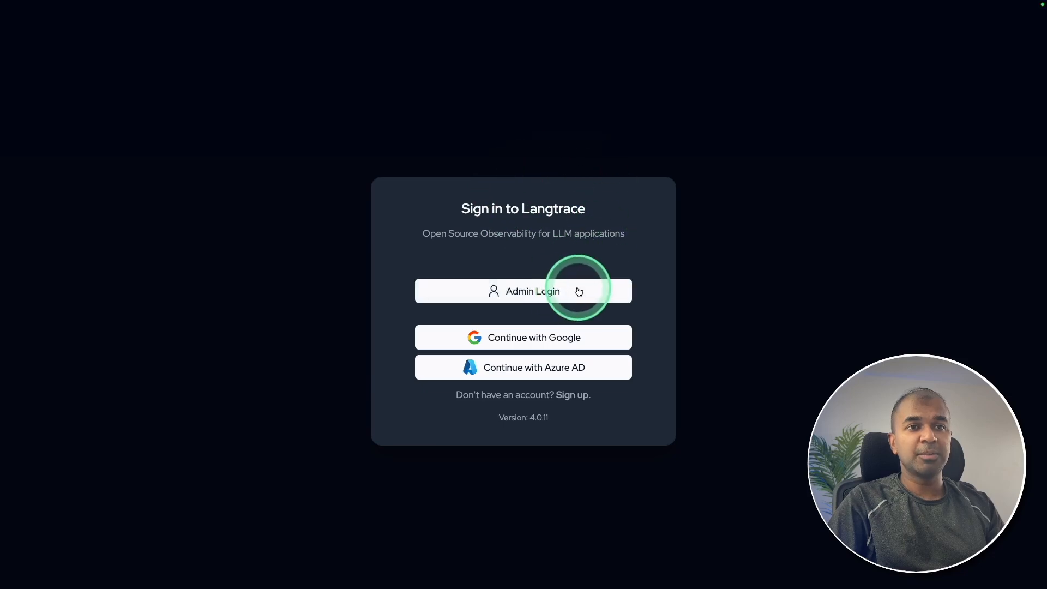
# Choose admin sign-in and open .env to locate ADMIN_EMAIL and ADMIN_PASSWORD.
pyautogui.click(523, 291)
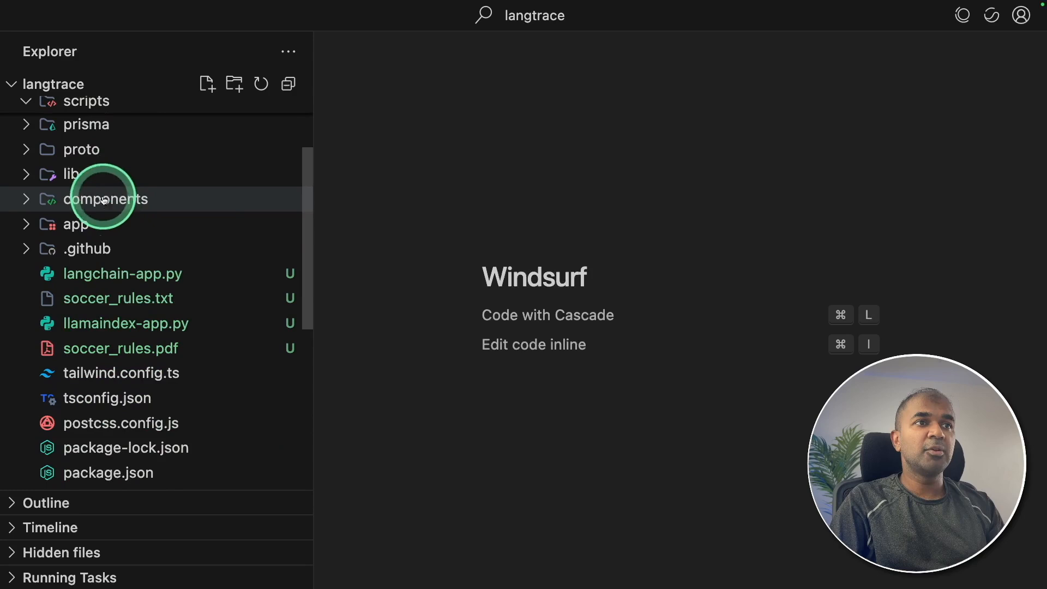
pyautogui.scroll(-3)
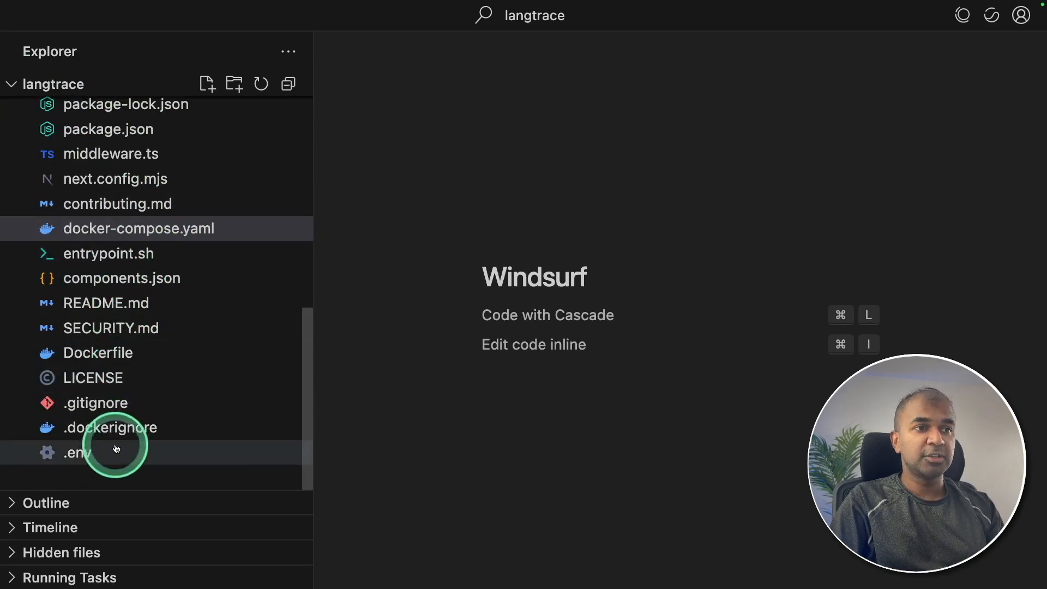
pyautogui.click(77, 452)
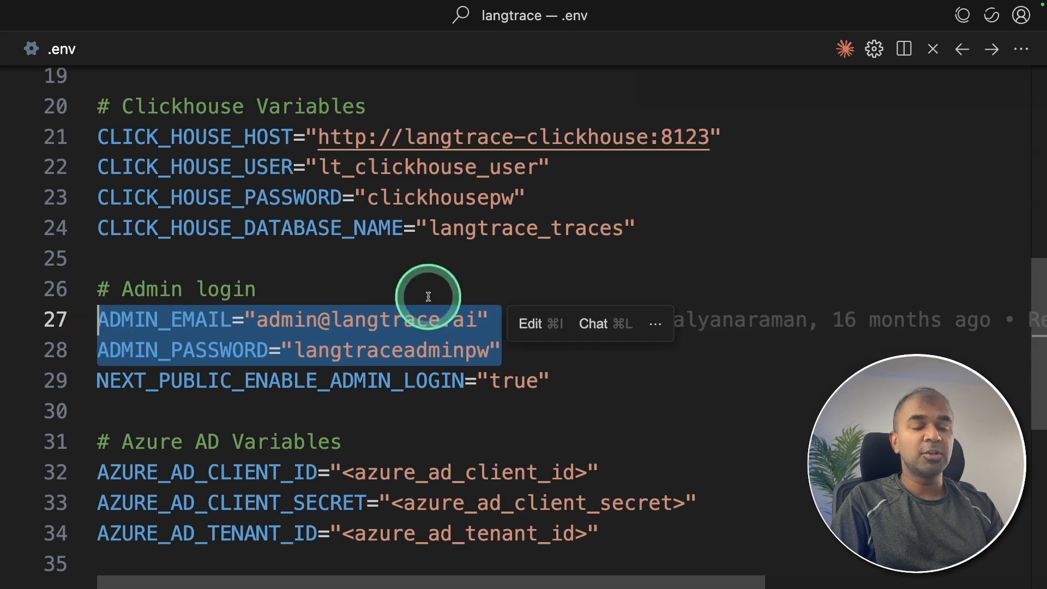
pyautogui.moveTo(534, 381)
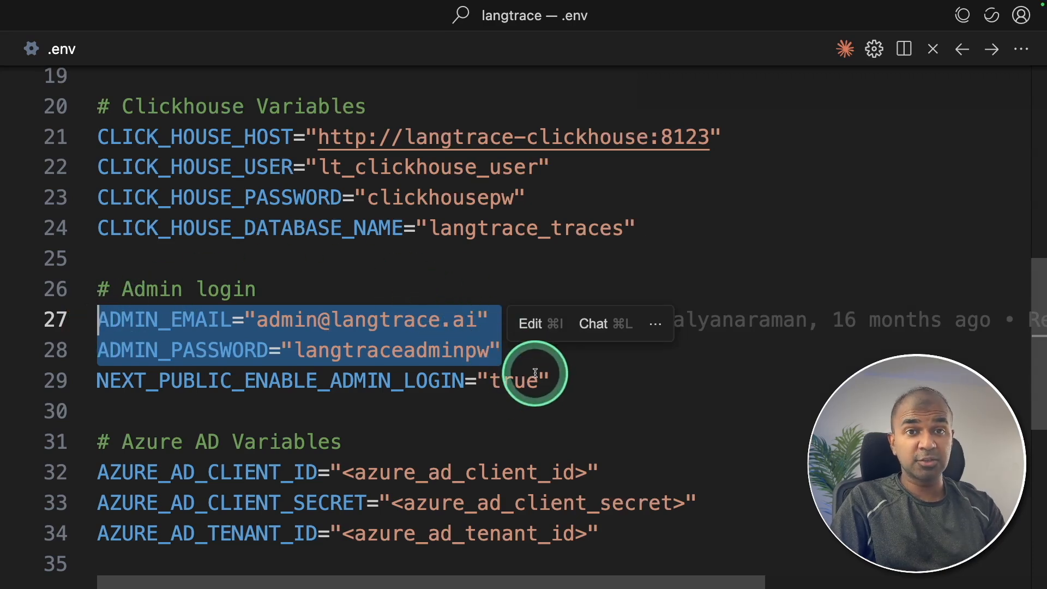
pyautogui.click(270, 319)
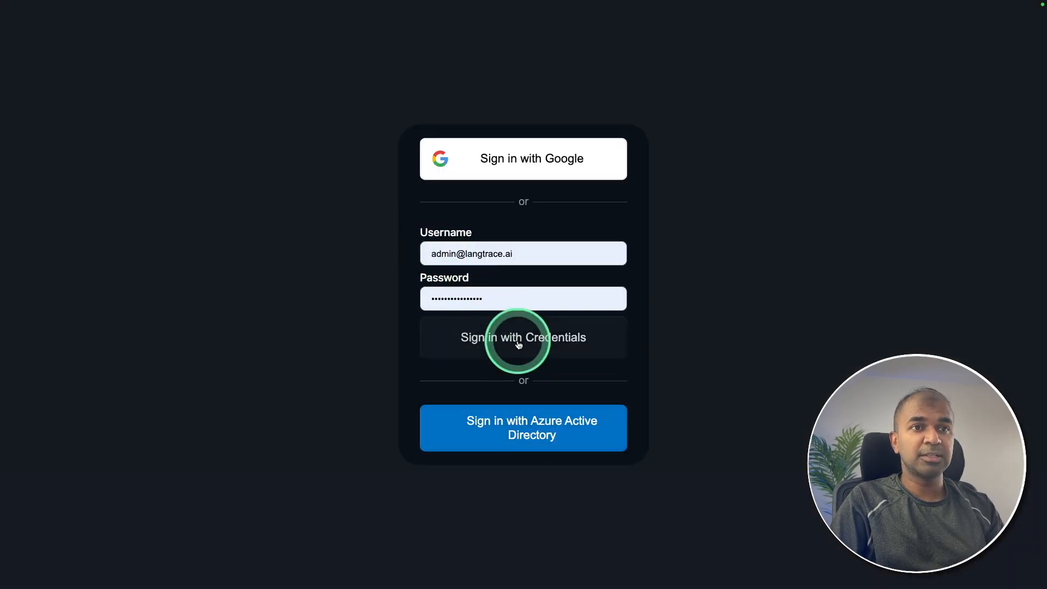
# Sign in as admin, set up the AI Agents project, then generate and copy its key.
pyautogui.click(523, 337)
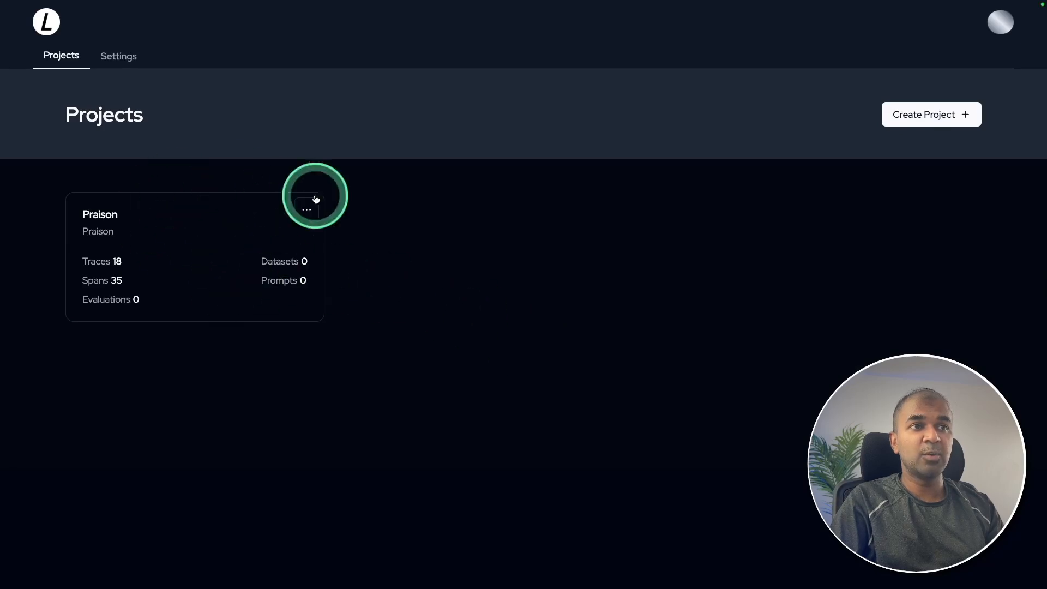
pyautogui.click(929, 114)
pyautogui.write('AI Agents')
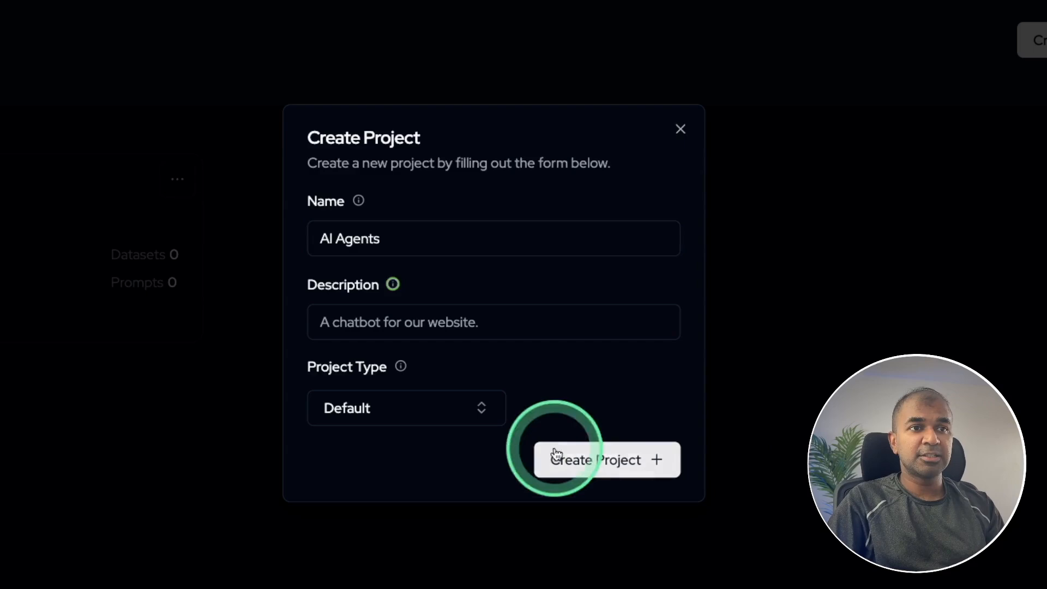
pyautogui.click(598, 459)
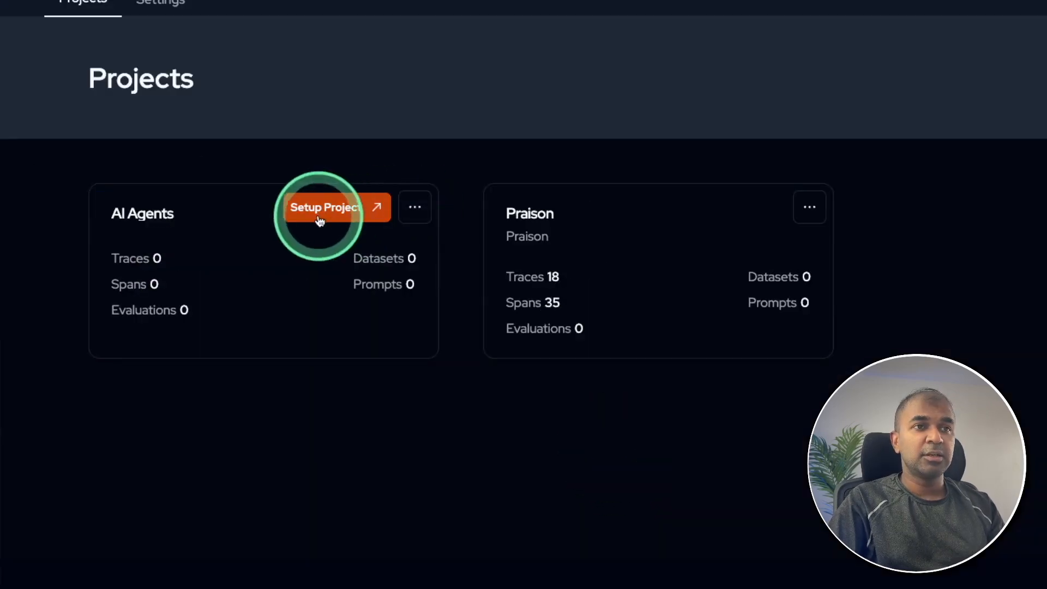
pyautogui.click(325, 208)
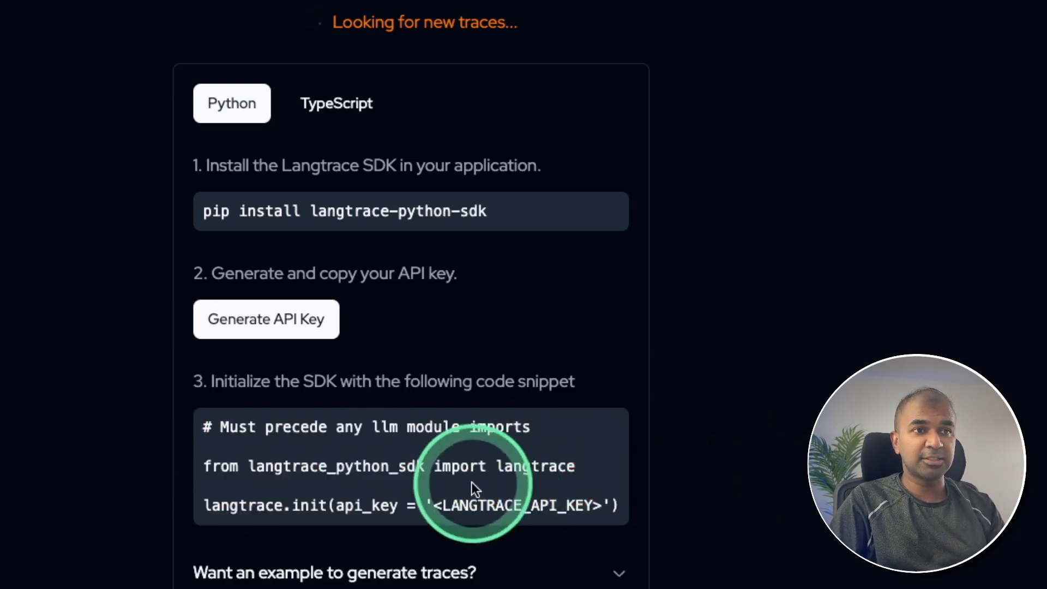
pyautogui.click(265, 318)
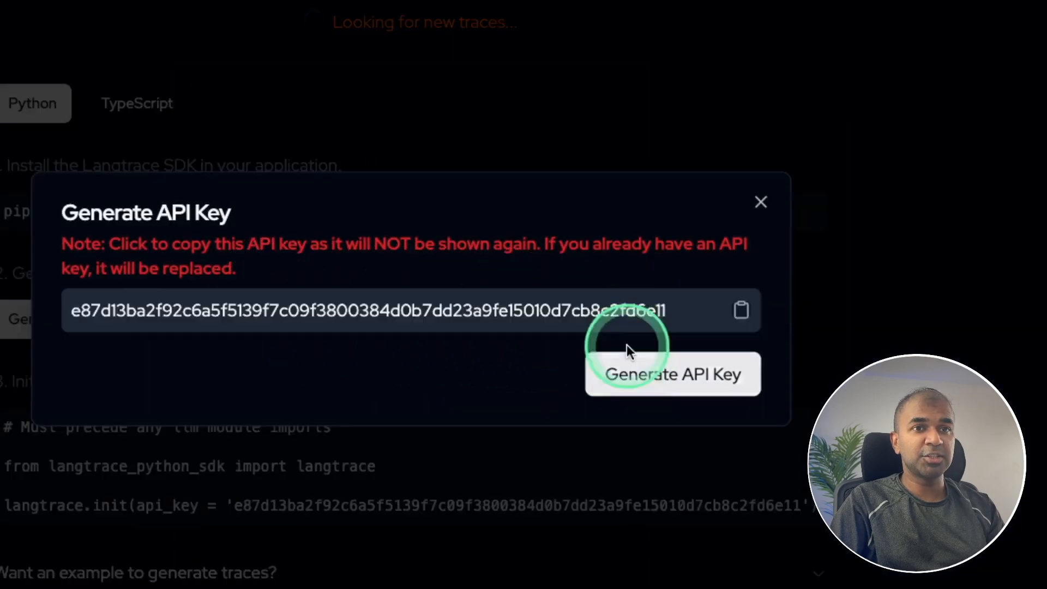
pyautogui.moveTo(770, 363)
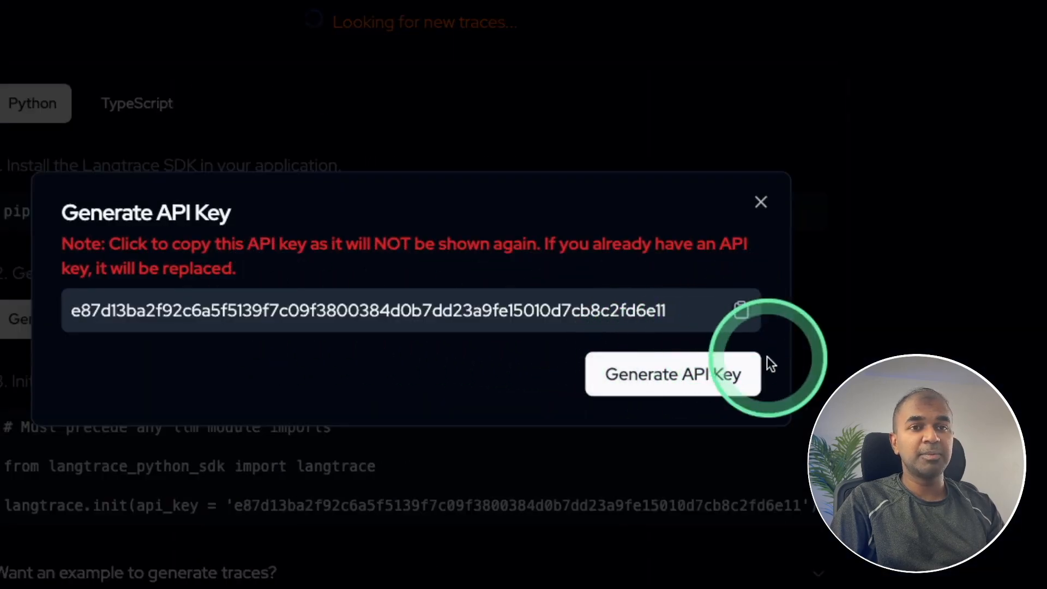
pyautogui.click(760, 202)
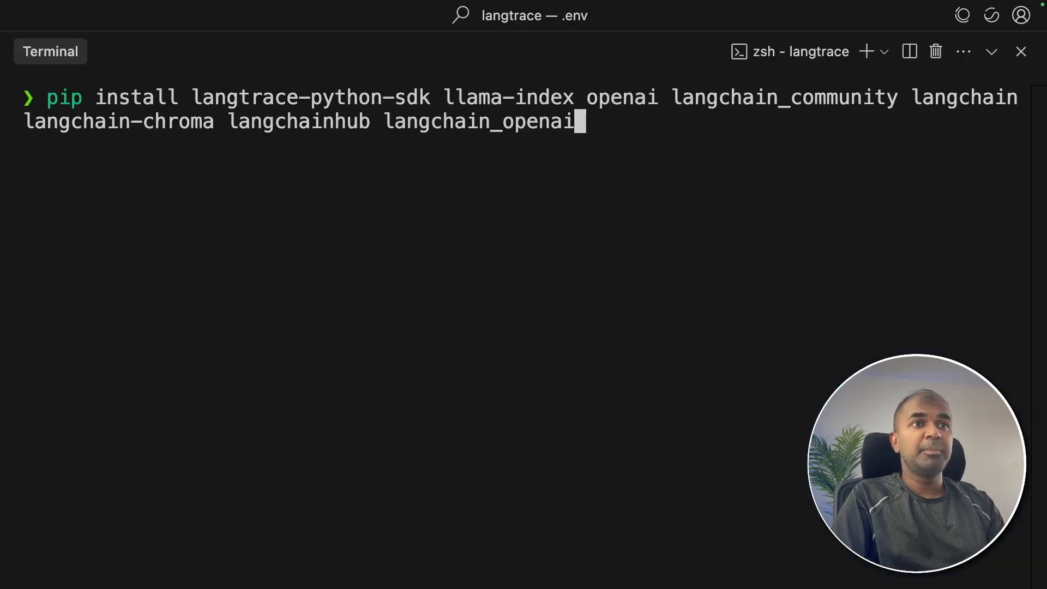
# Install the SDK packages and export LANGTRACE_API_KEY with the copied key.
pyautogui.doubleClick(310, 98)
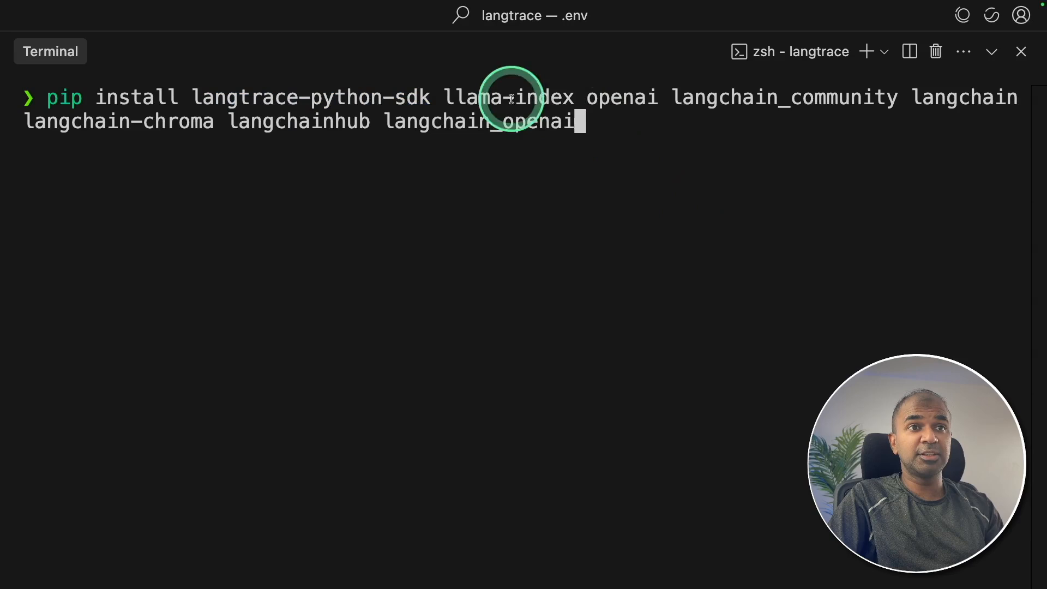
pyautogui.moveTo(371, 169)
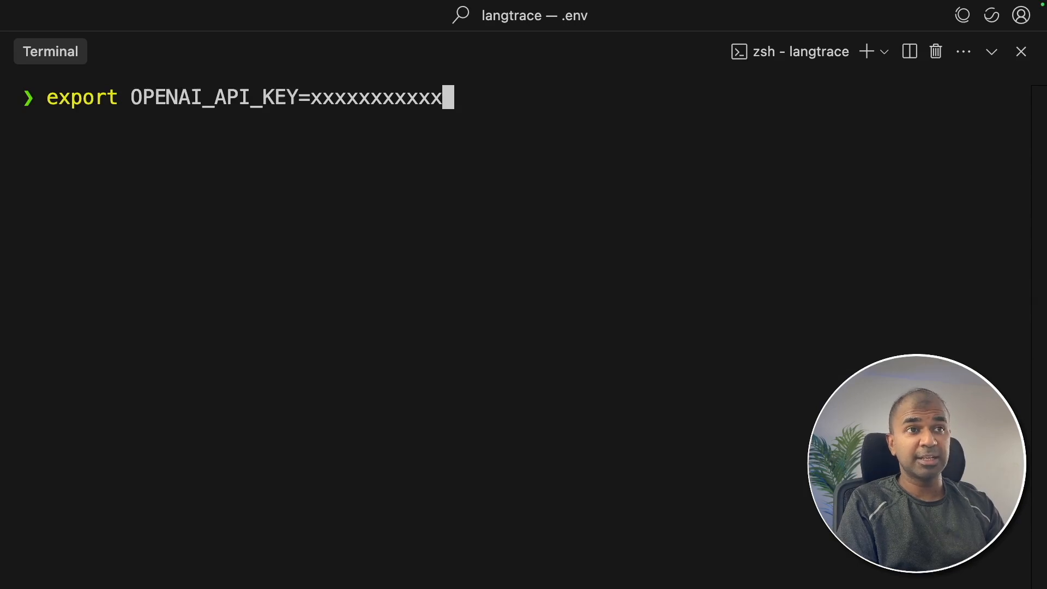
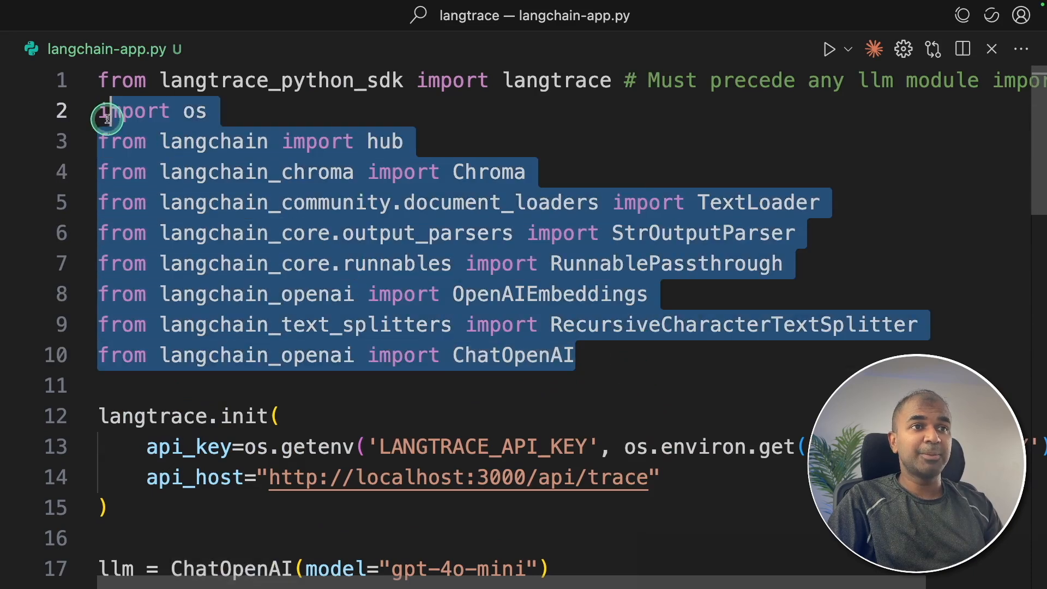
# Scroll through langchain-app.py's imports, RAG chain and langtrace.init api_host localhost:3000.
pyautogui.scroll(-3)
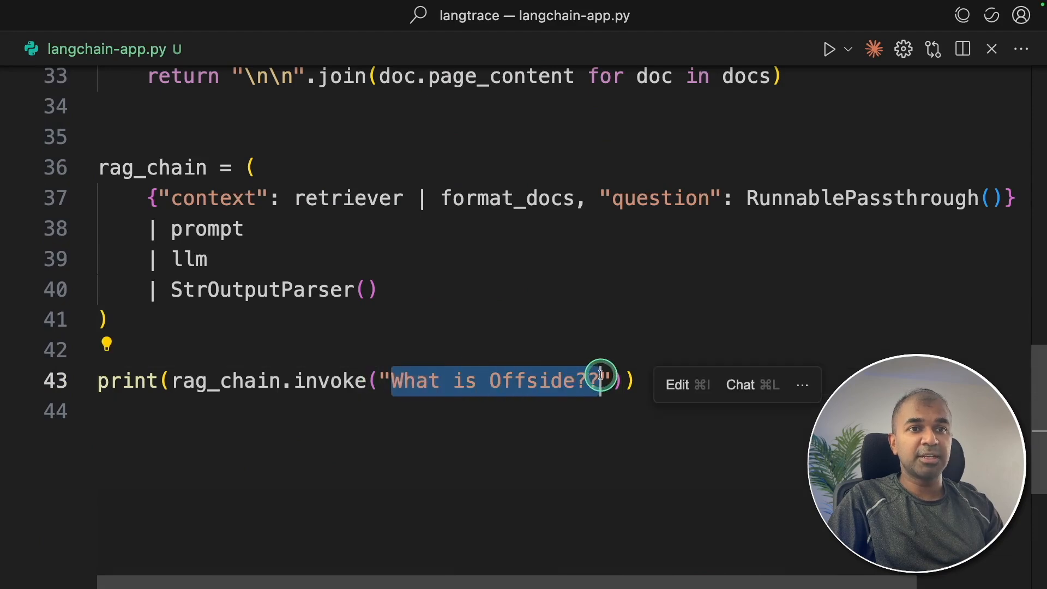
pyautogui.scroll(3)
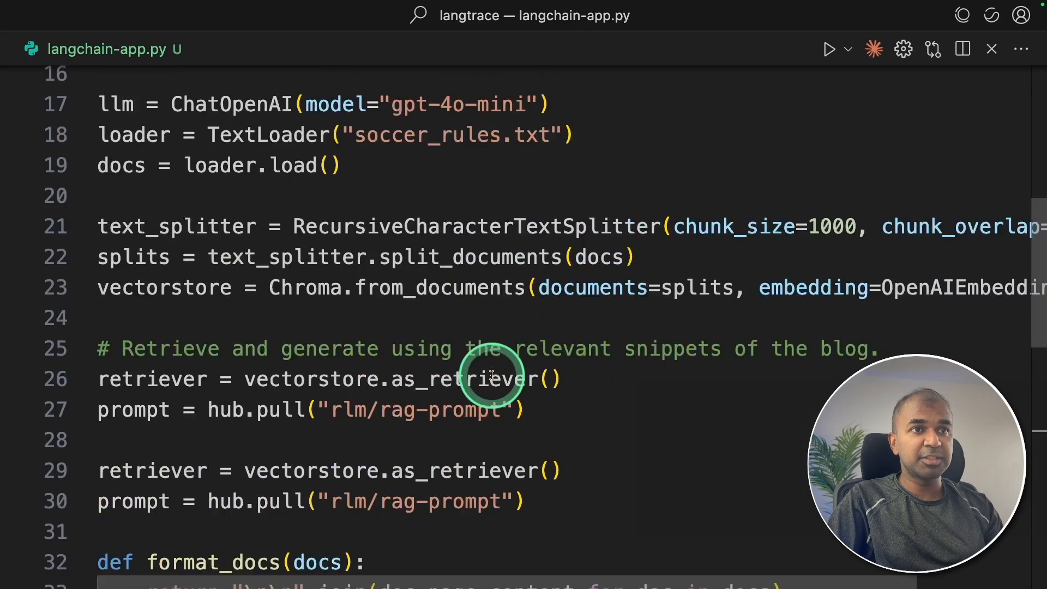
pyautogui.scroll(-3)
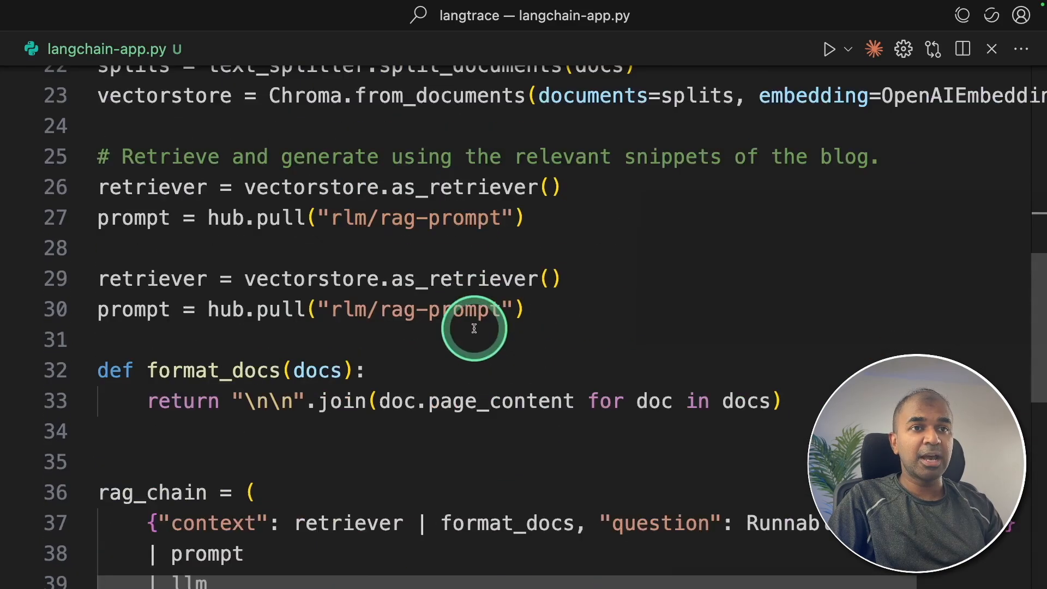
pyautogui.scroll(3)
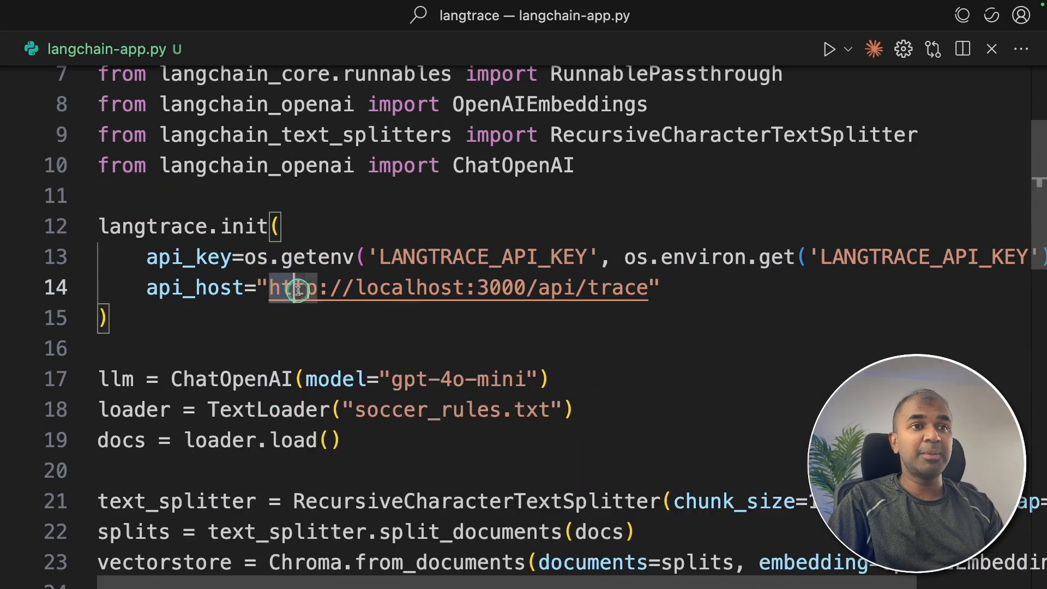
pyautogui.scroll(-3)
pyautogui.write('python')
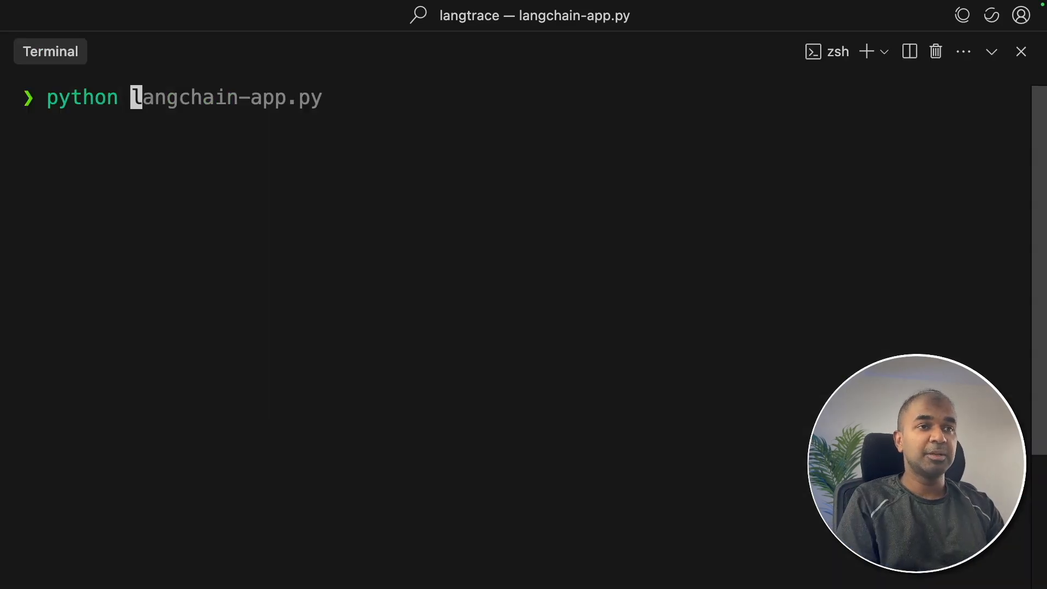
# Execute python langchain-app.py to generate a trace.
pyautogui.press('Return')
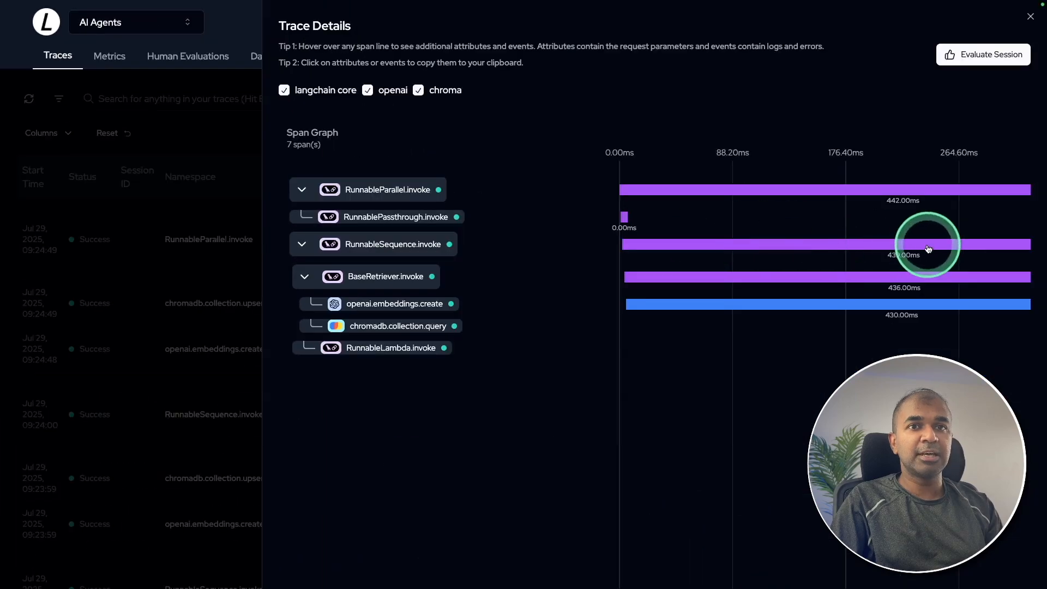
pyautogui.moveTo(851, 227)
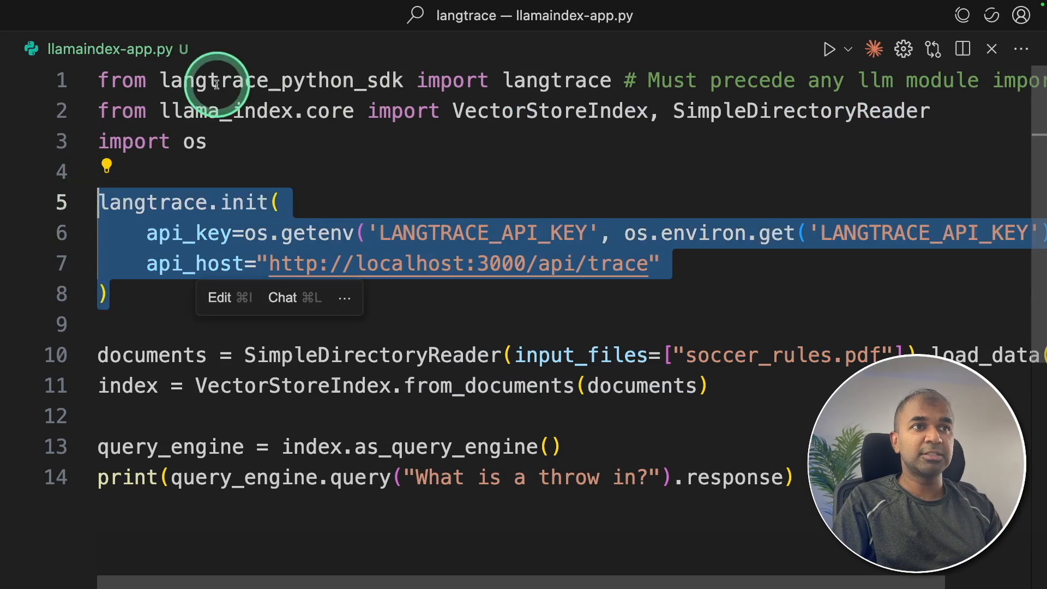
# Run llamaindex-app.py in the terminal to send its RAG traces to Langtrace.
pyautogui.click(97, 80)
pyautogui.write('python llamaindex-app.py')
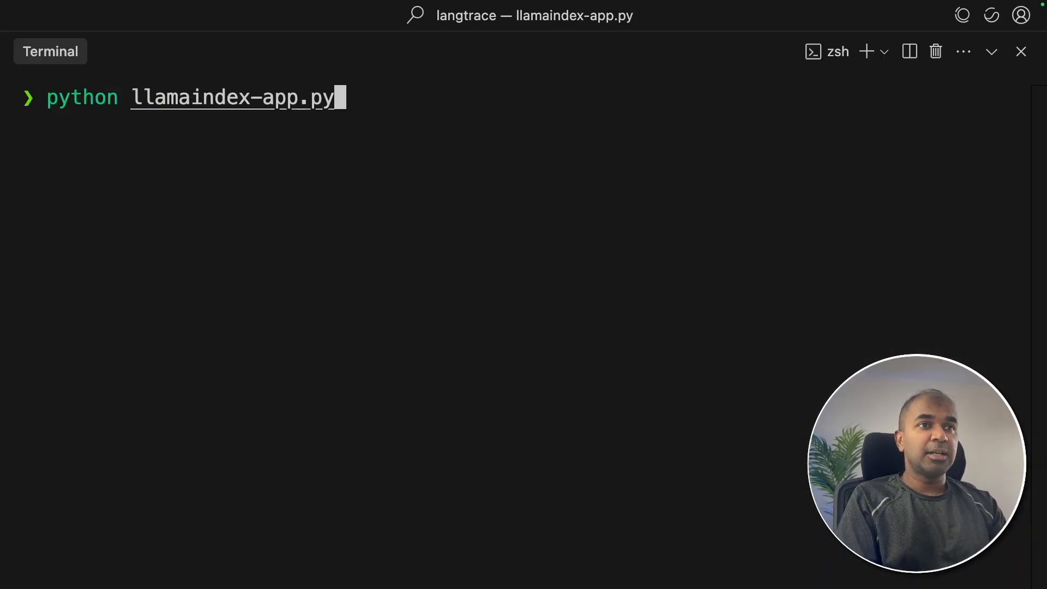
pyautogui.press('Return')
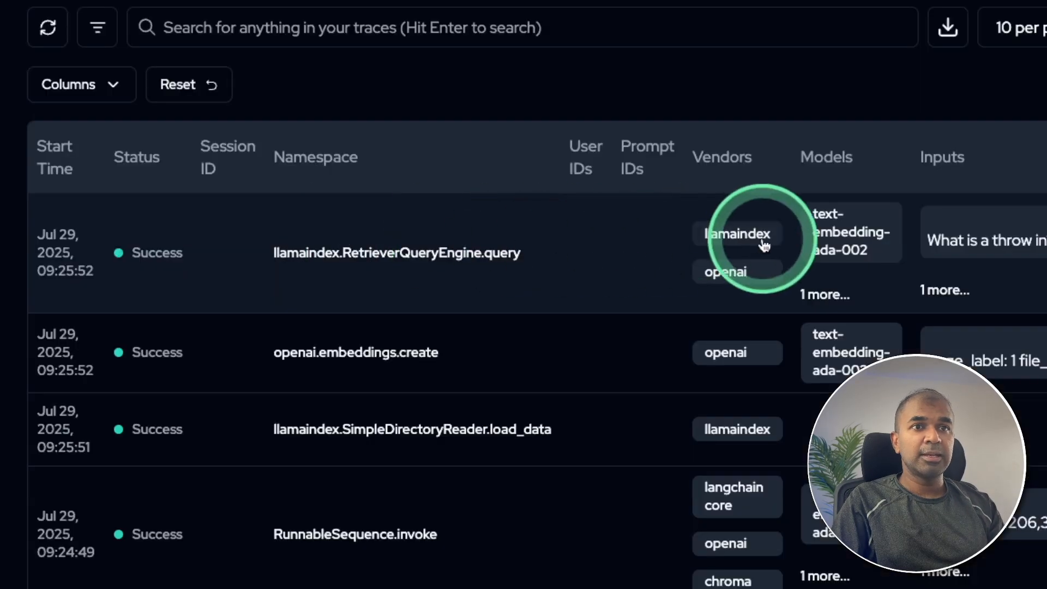
pyautogui.moveTo(446, 270)
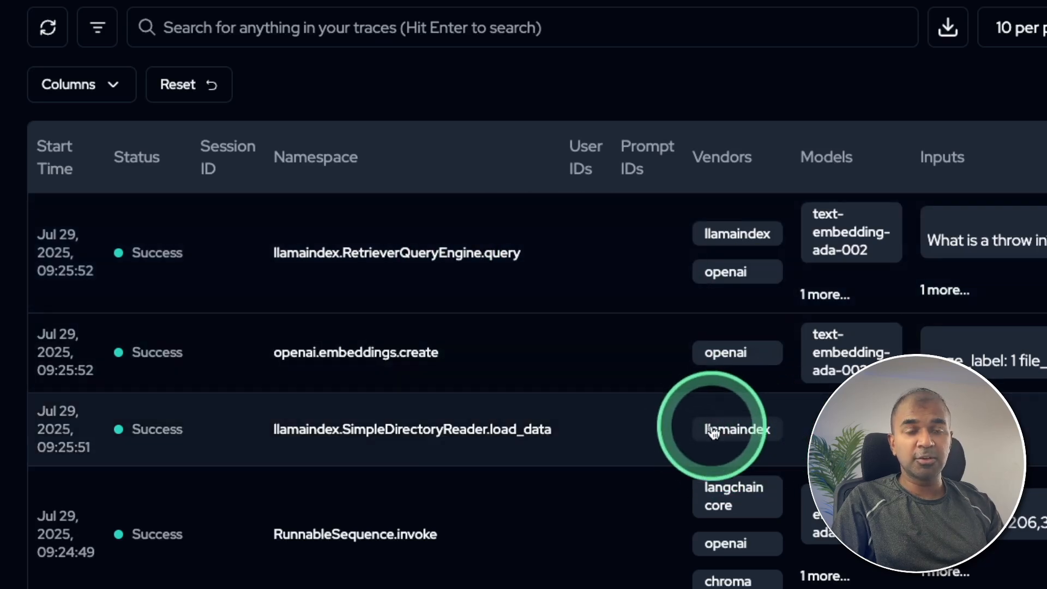
pyautogui.moveTo(737, 352)
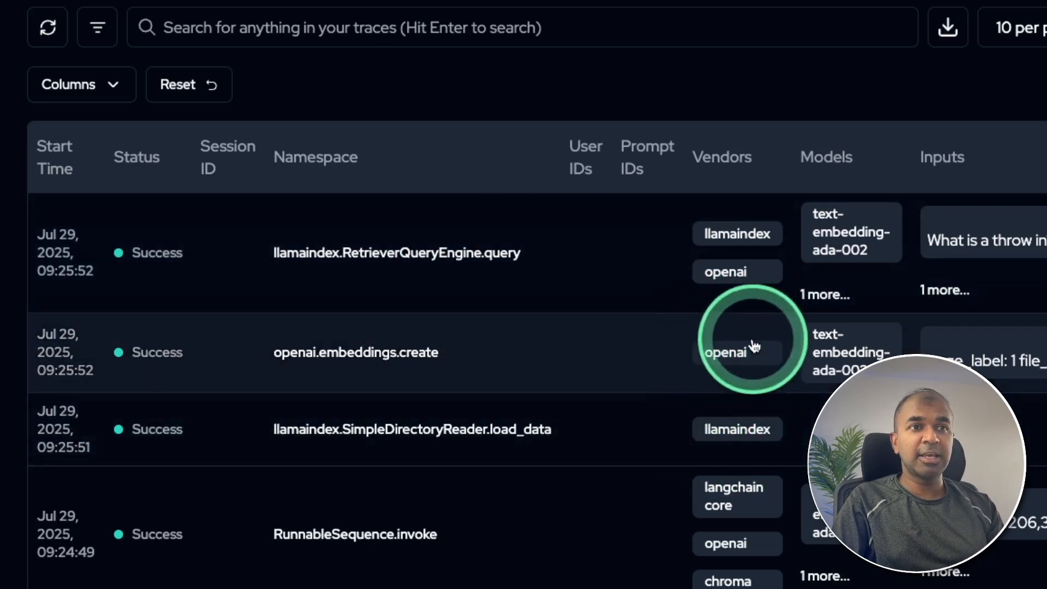
pyautogui.moveTo(749, 277)
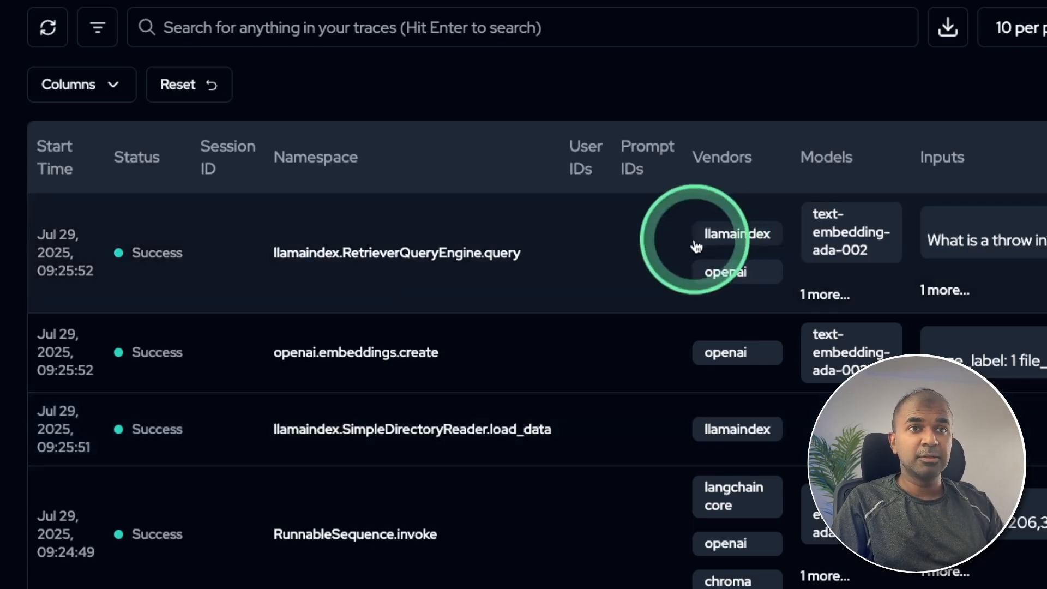
pyautogui.click(396, 252)
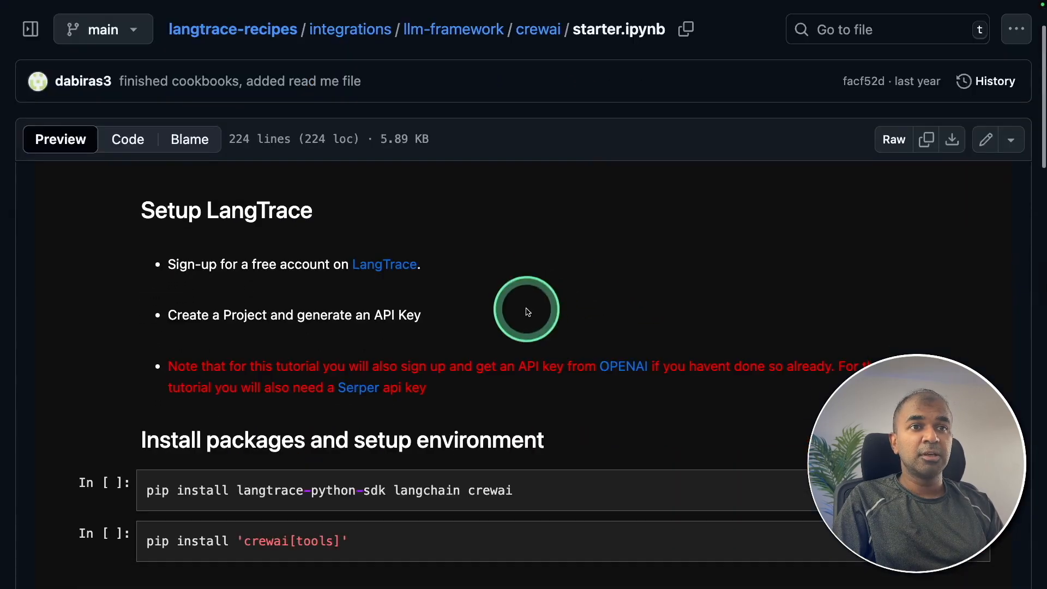
# Scroll through the CrewAI starter.ipynb setup, package installs and Langtrace-initialized imports.
pyautogui.scroll(-3)
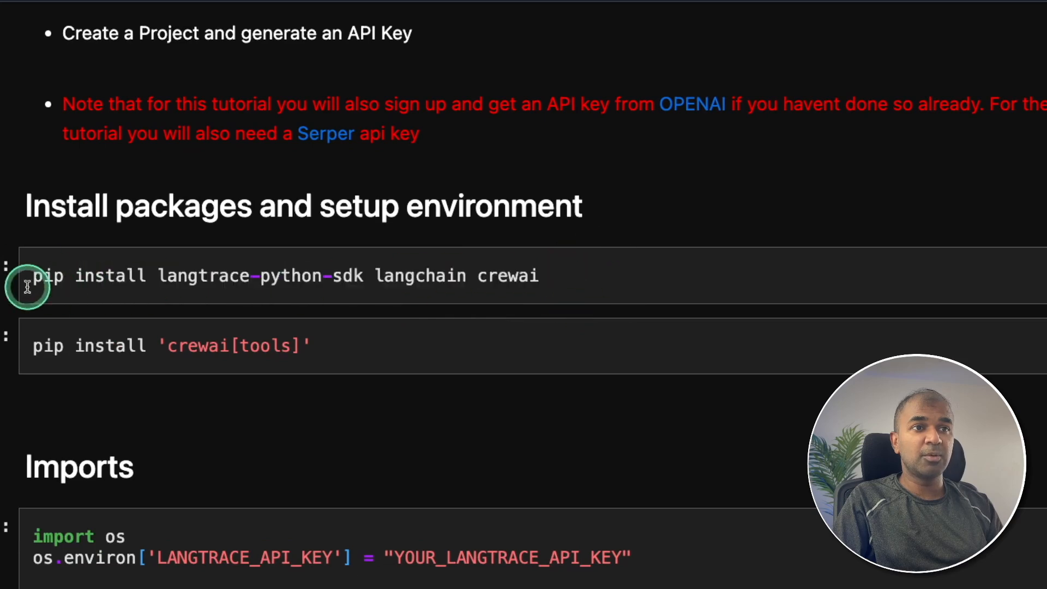
pyautogui.scroll(-3)
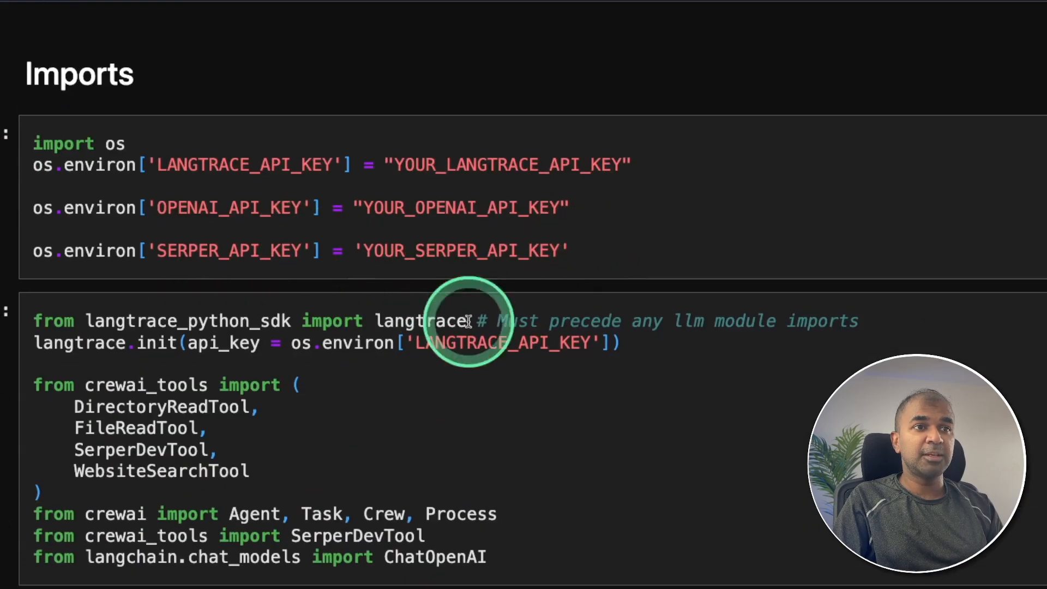
pyautogui.scroll(-3)
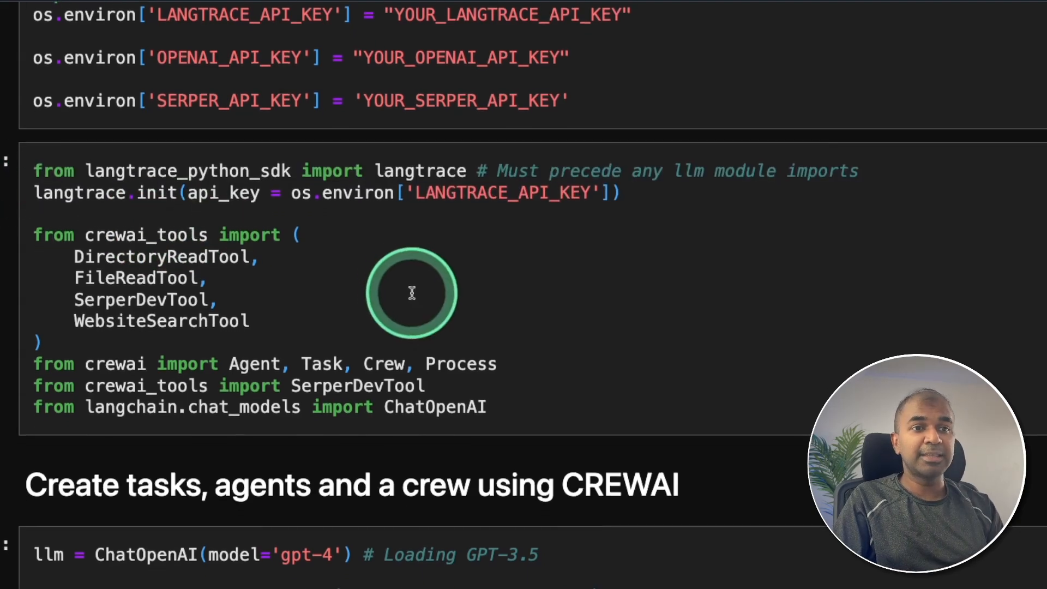
pyautogui.scroll(-3)
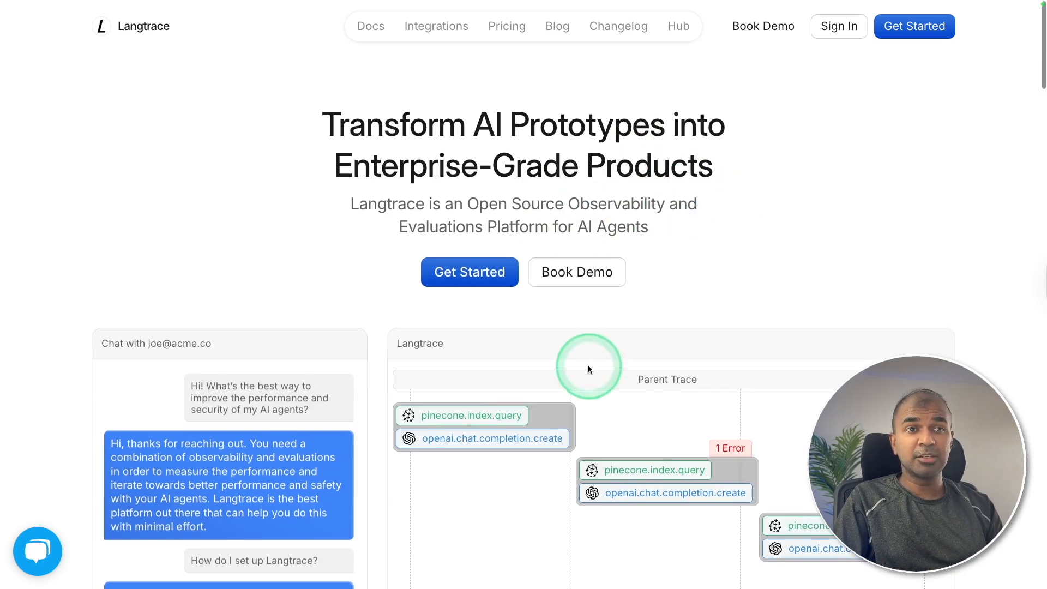
# Scroll the Langtrace homepage to show the demo chat beside its trace view.
pyautogui.scroll(-3)
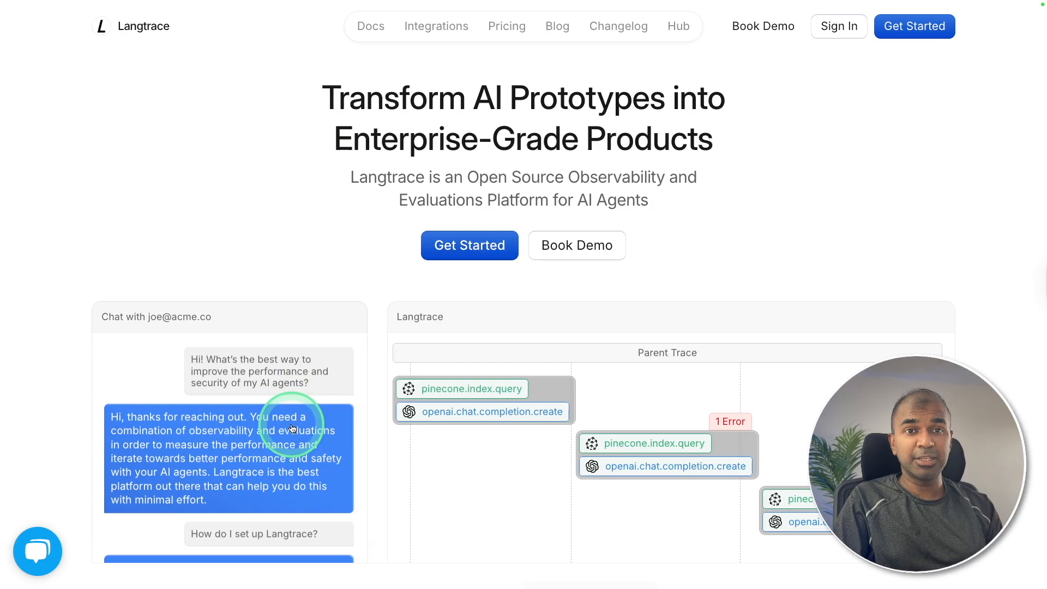
pyautogui.moveTo(467, 122)
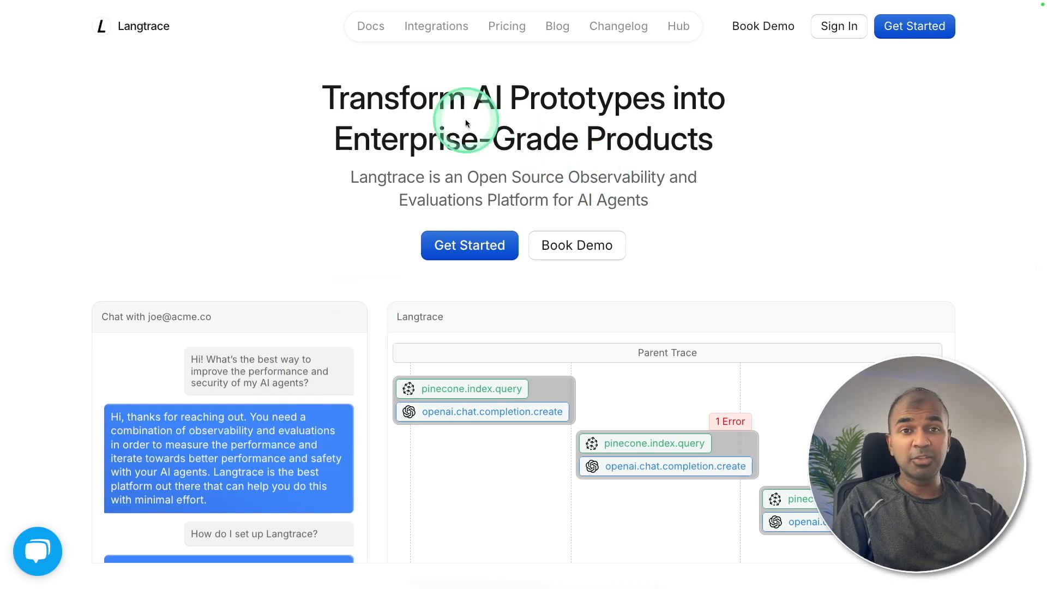